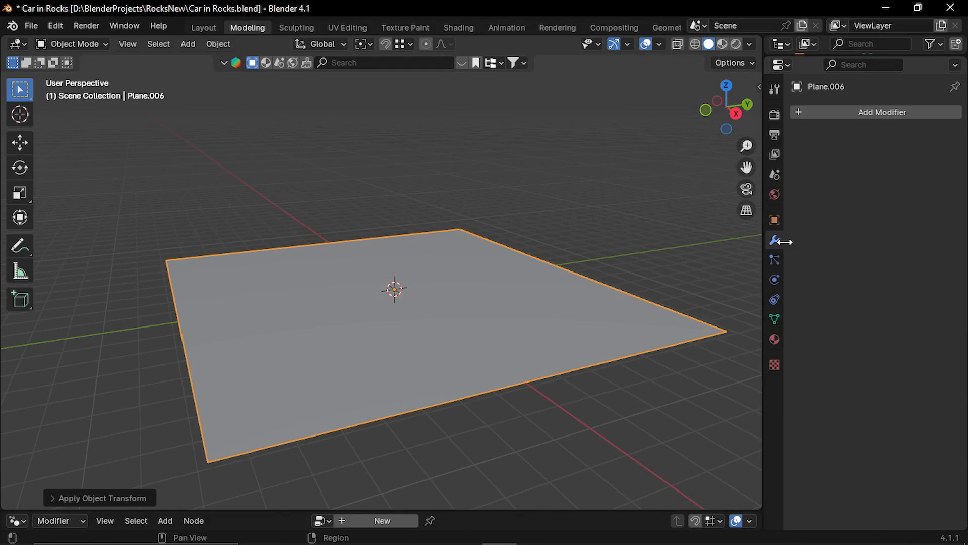
Subdivide the plane's mesh and add a Subdivision Surface modifier from the Generate list.
{"action": "right_click", "coordinate": [394, 289]}
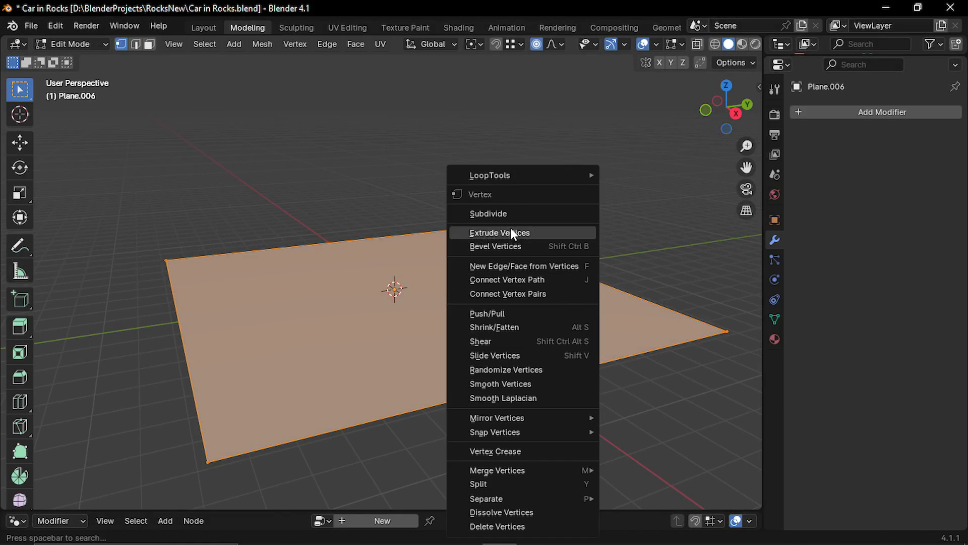
{"action": "left_click", "coordinate": [488, 213]}
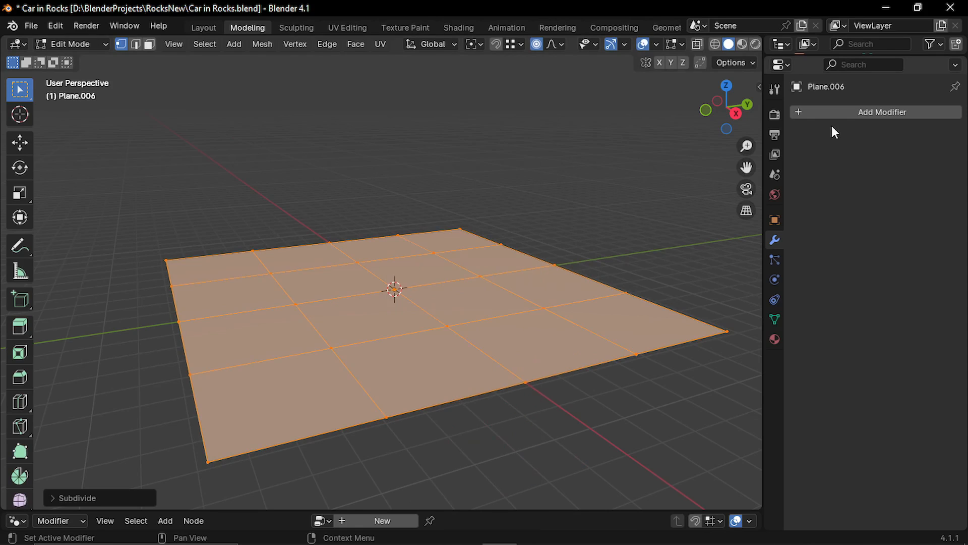
{"action": "left_click", "coordinate": [882, 112]}
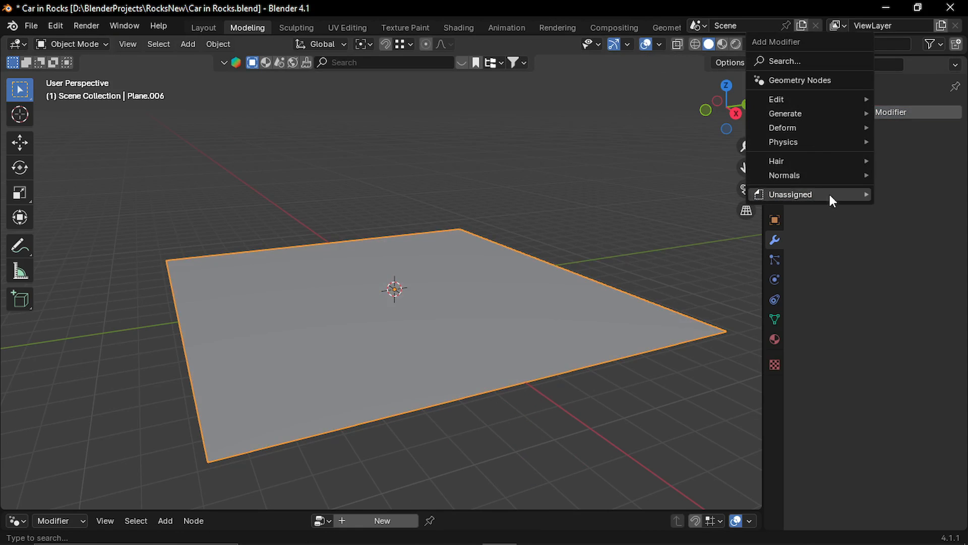
{"action": "mouse_move", "coordinate": [784, 113]}
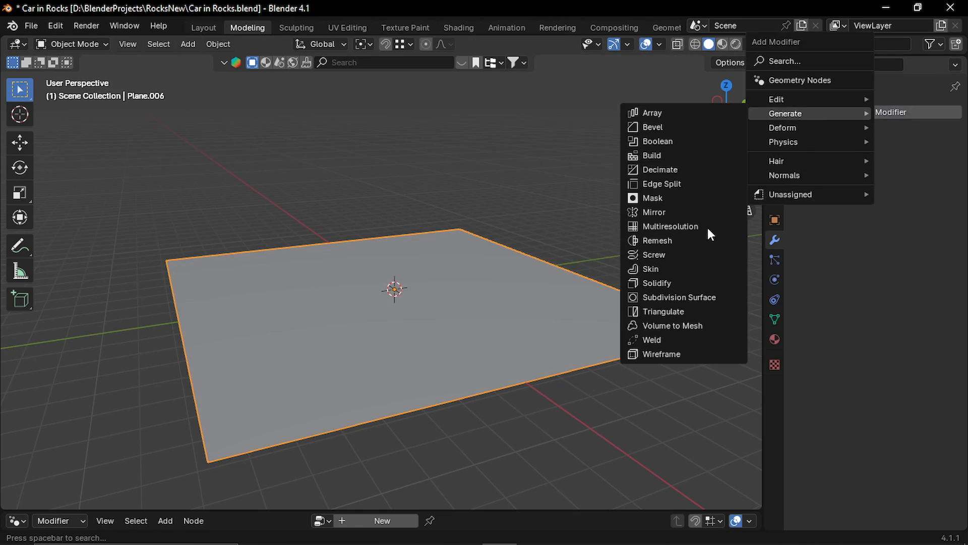
{"action": "left_click", "coordinate": [679, 296]}
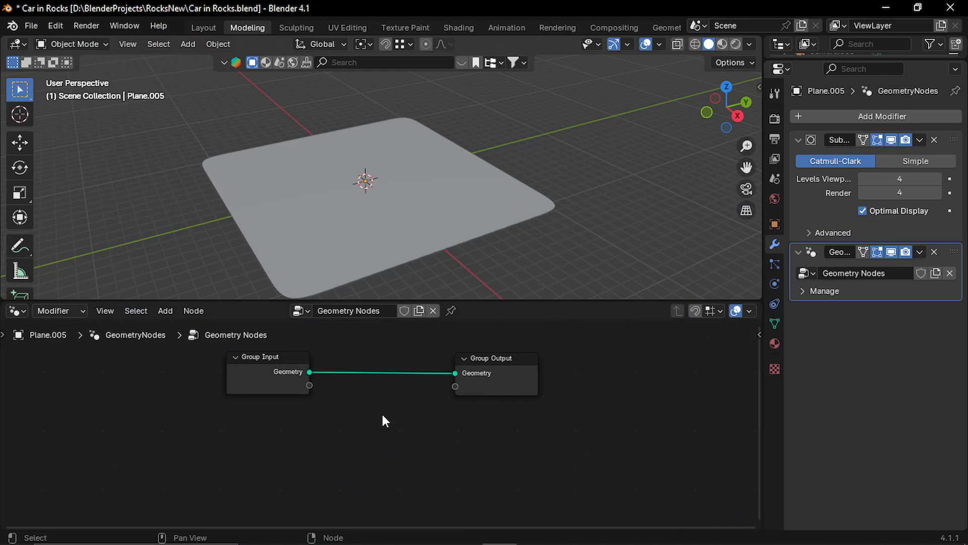
Add Set Position and Position nodes to the plane's Geometry Nodes tree.
{"action": "left_click", "coordinate": [165, 311]}
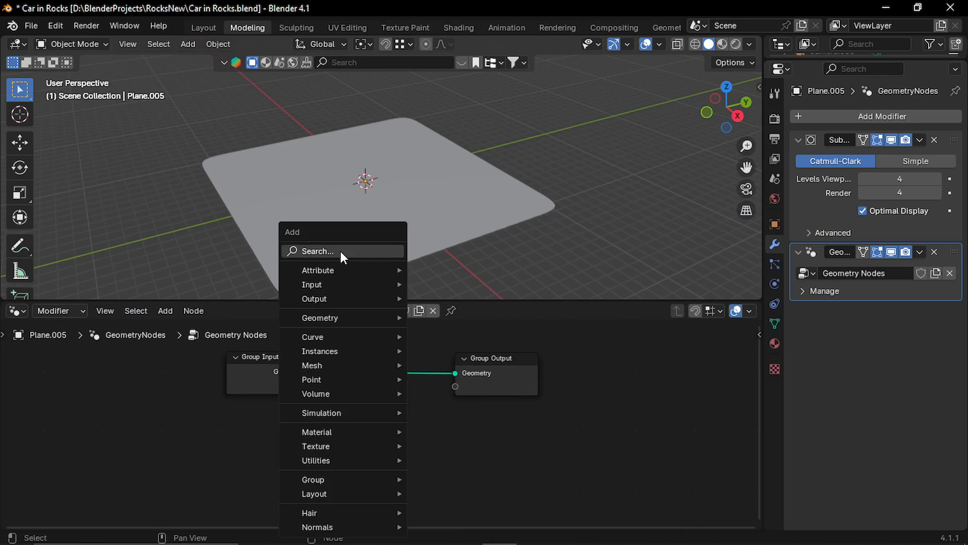
{"action": "type", "text": "set"}
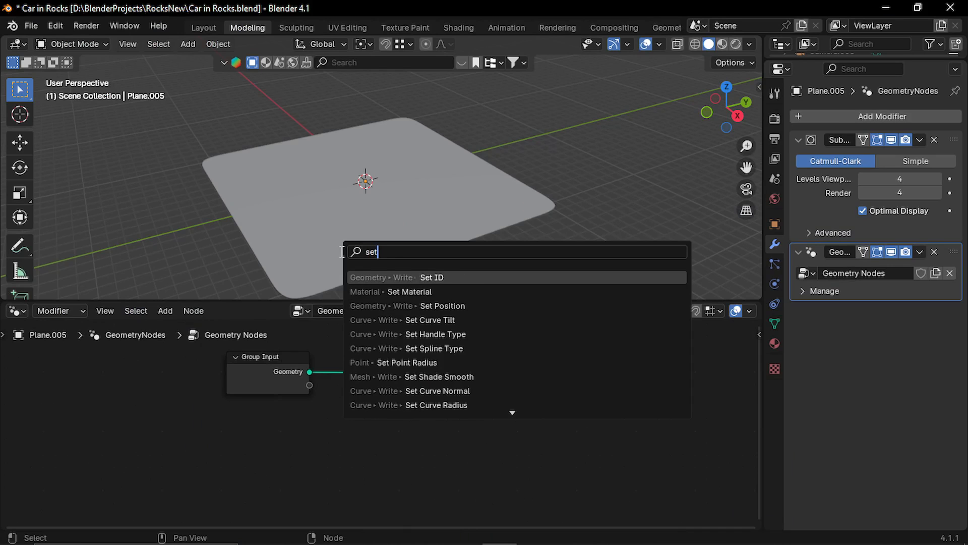
{"action": "left_click", "coordinate": [442, 305]}
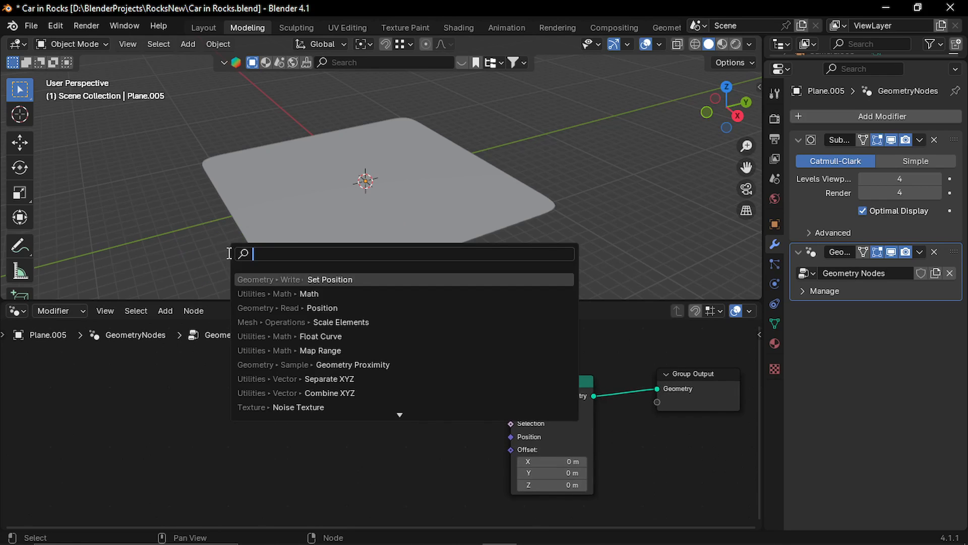
{"action": "type", "text": "posit"}
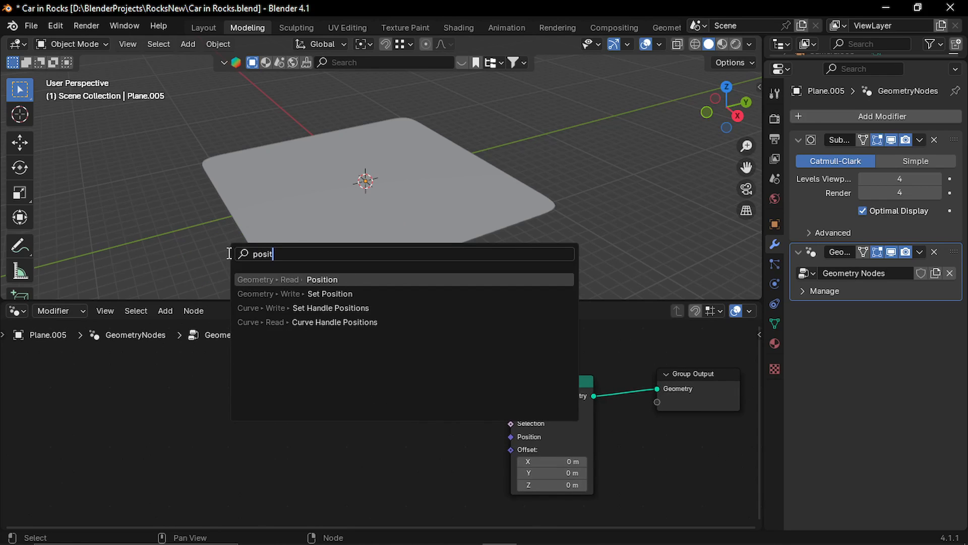
{"action": "left_click", "coordinate": [322, 279]}
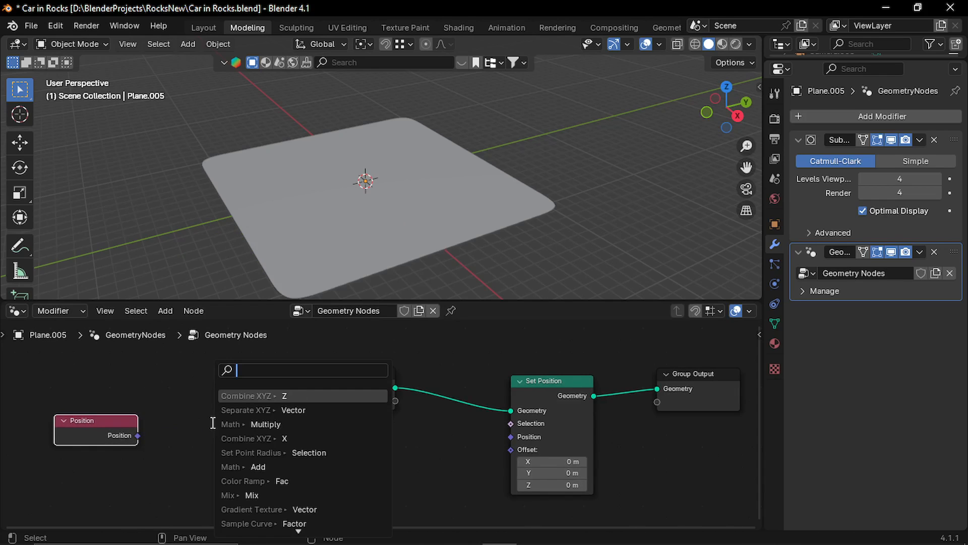
Add Separate XYZ and Combine XYZ, routing X into the vertical offset to tilt the plane.
{"action": "type", "text": "sepra"}
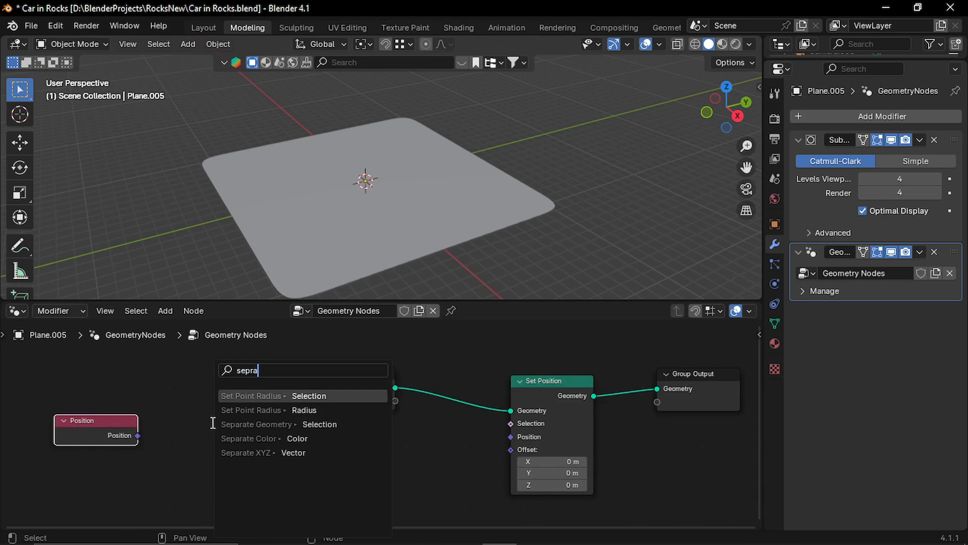
{"action": "left_click", "coordinate": [249, 451]}
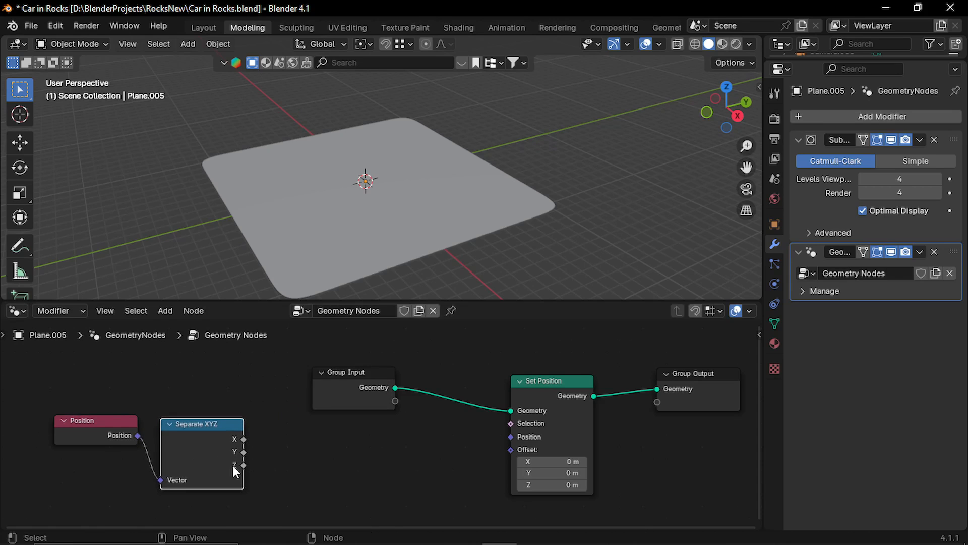
{"action": "left_click_drag", "start_coordinate": [243, 439], "coordinate": [315, 460]}
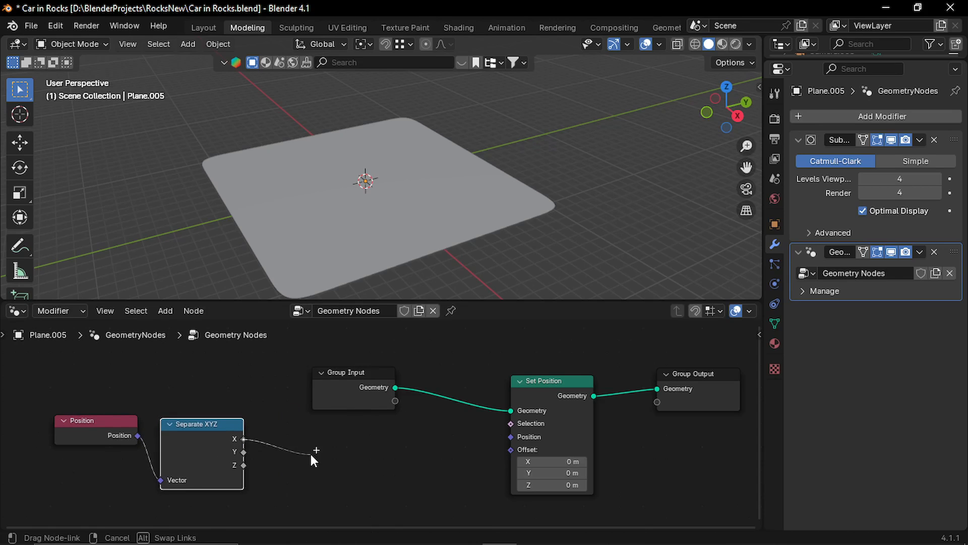
{"action": "type", "text": "comi"}
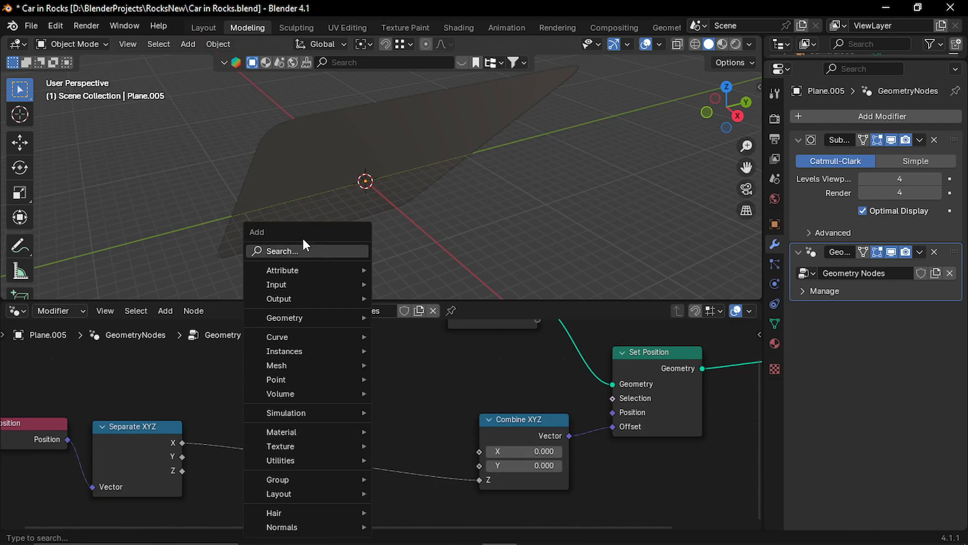
Insert a Math node set to Cosine on the X link so the plane ripples into waves.
{"action": "type", "text": "math"}
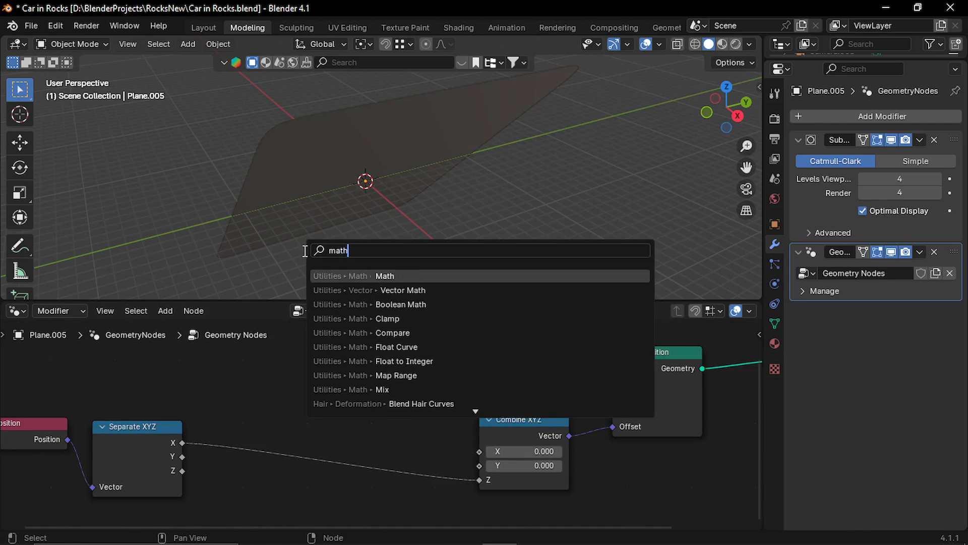
{"action": "left_click", "coordinate": [384, 276]}
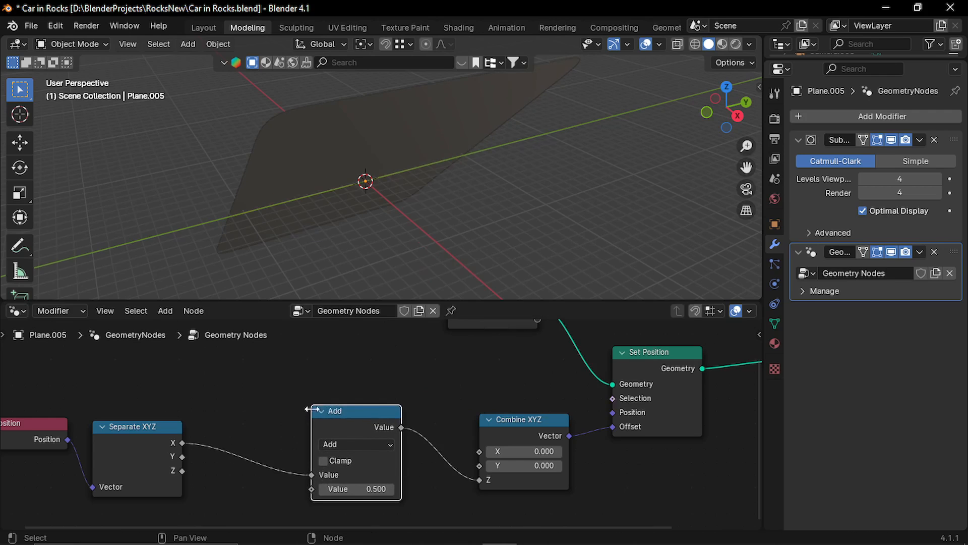
{"action": "left_click", "coordinate": [355, 444]}
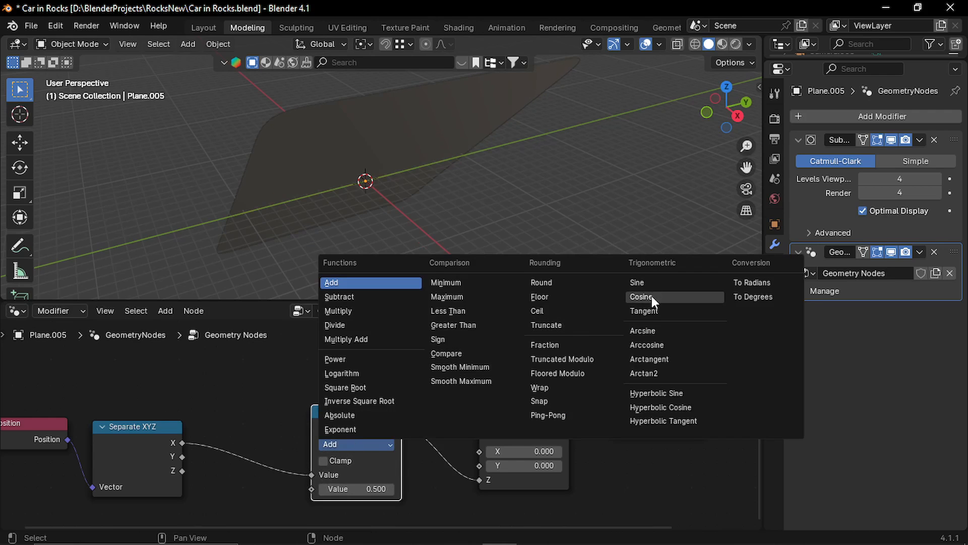
{"action": "left_click", "coordinate": [640, 297]}
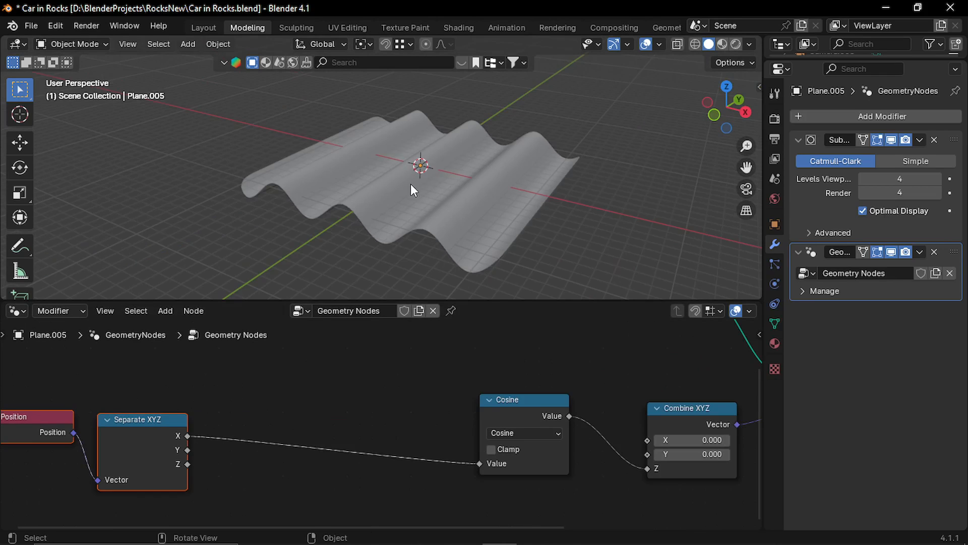
Insert a Multiply node before the Cosine and tune the frequency value to about 0.740.
{"action": "left_click", "coordinate": [523, 400]}
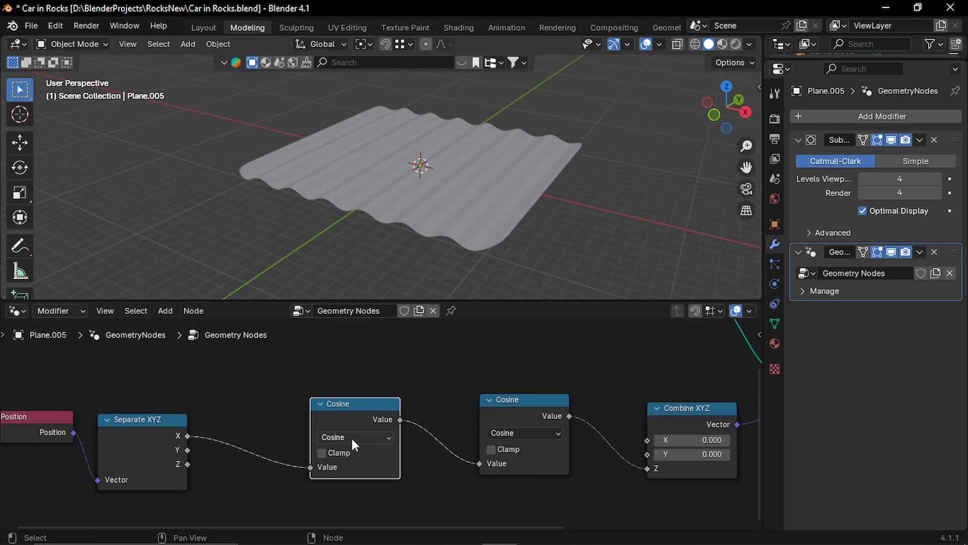
{"action": "left_click", "coordinate": [354, 437]}
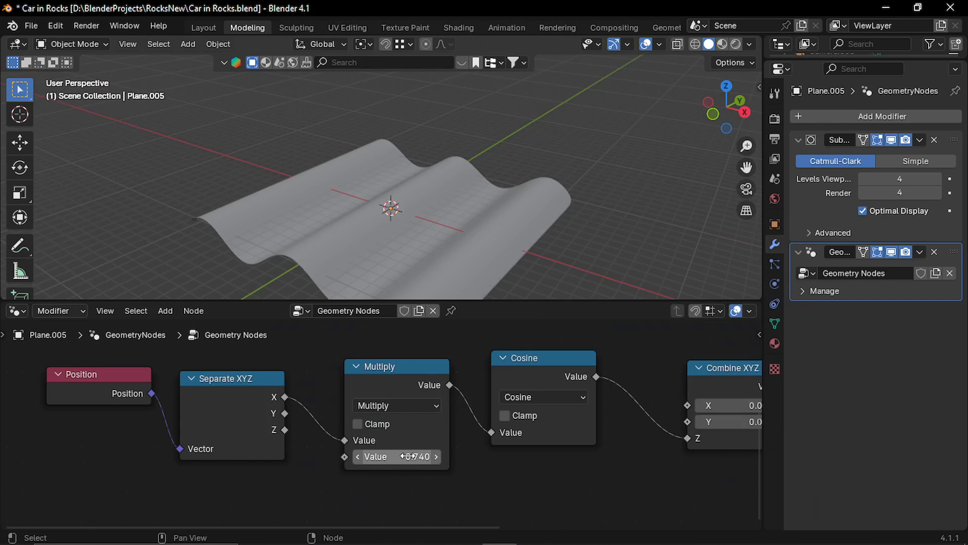
{"action": "type", "text": "0.540"}
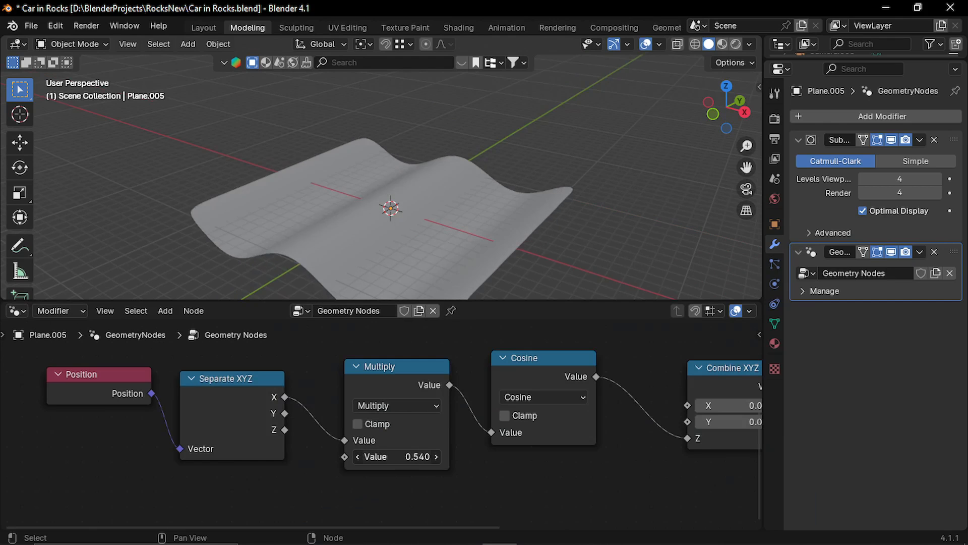
{"action": "left_click_drag", "start_coordinate": [396, 456], "coordinate": [419, 456]}
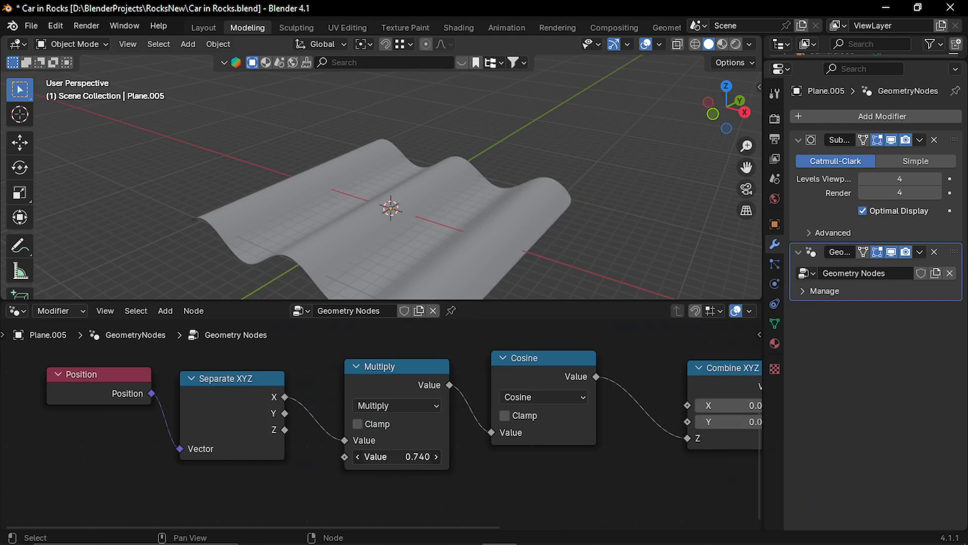
{"action": "left_click_drag", "start_coordinate": [389, 210], "coordinate": [410, 222]}
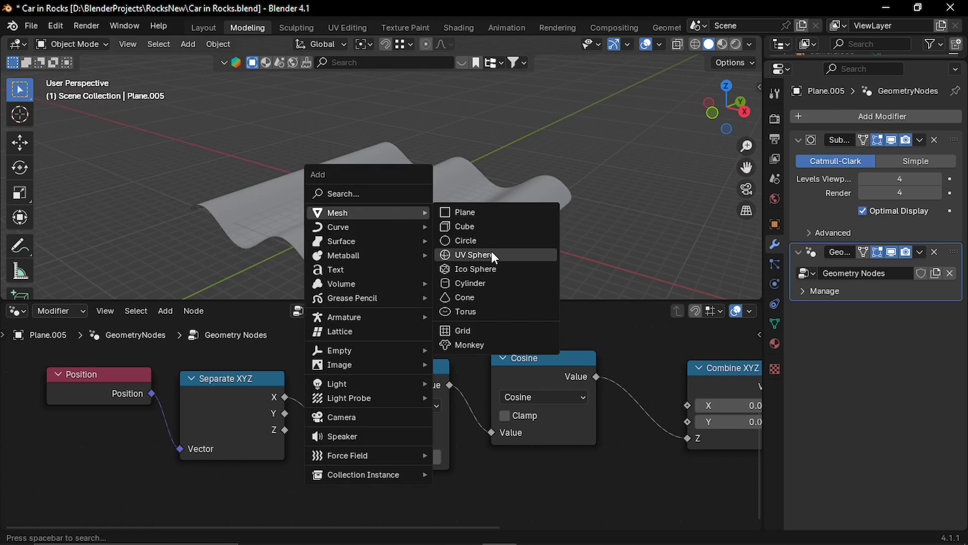
Add a UV sphere, reselect the plane and add a Geometry Proximity node driving the Multiply.
{"action": "left_click", "coordinate": [475, 254]}
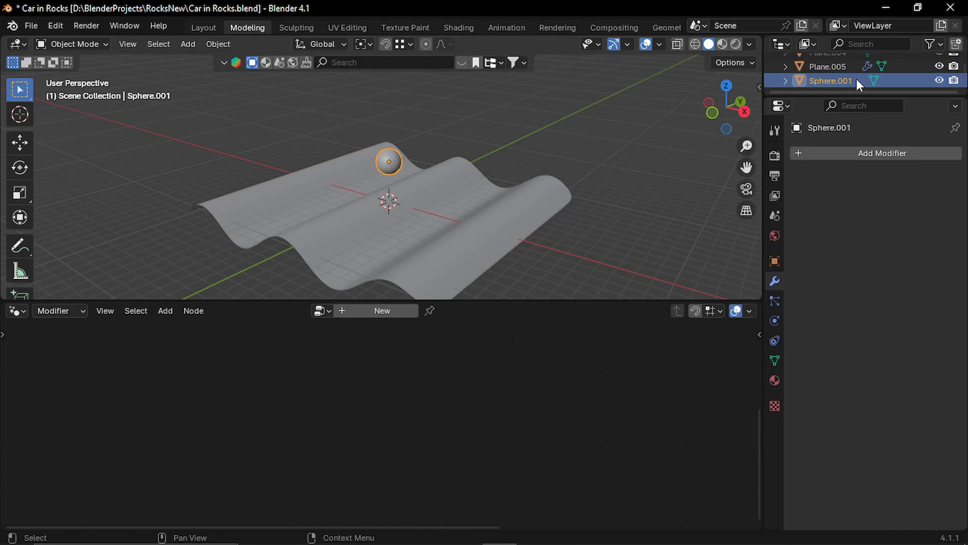
{"action": "left_click", "coordinate": [828, 66]}
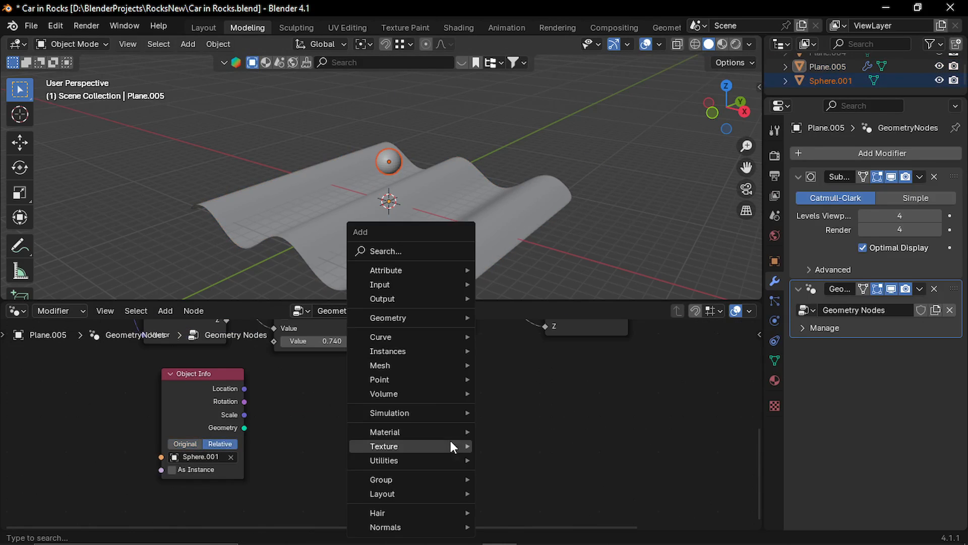
{"action": "type", "text": "pr"}
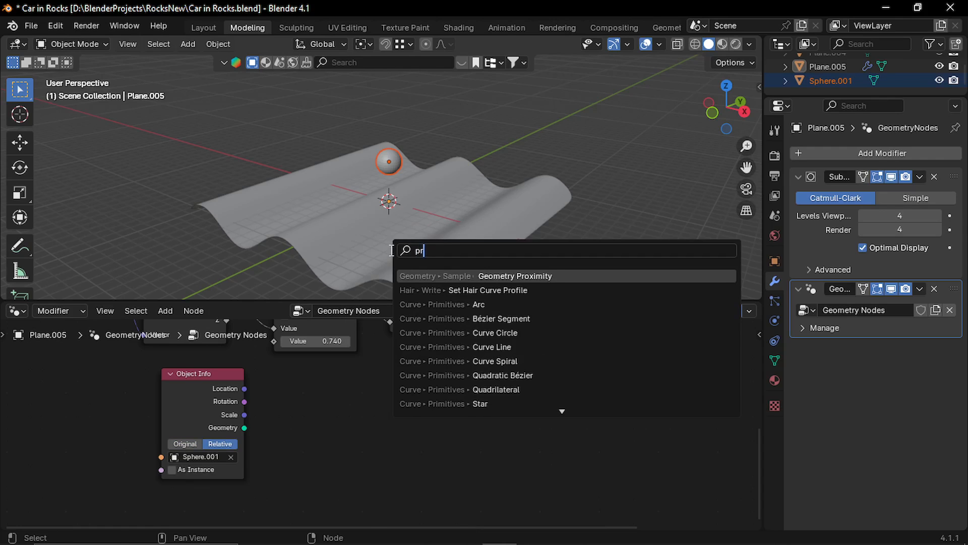
{"action": "left_click", "coordinate": [515, 276]}
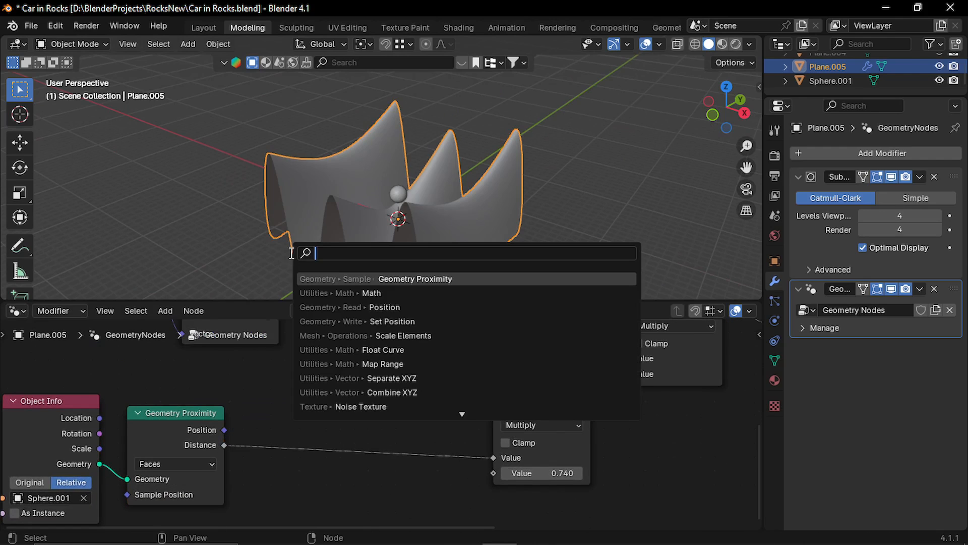
Insert Map Range and a Float Curve before the Multiply, bending the curve into a descending falloff.
{"action": "type", "text": "map"}
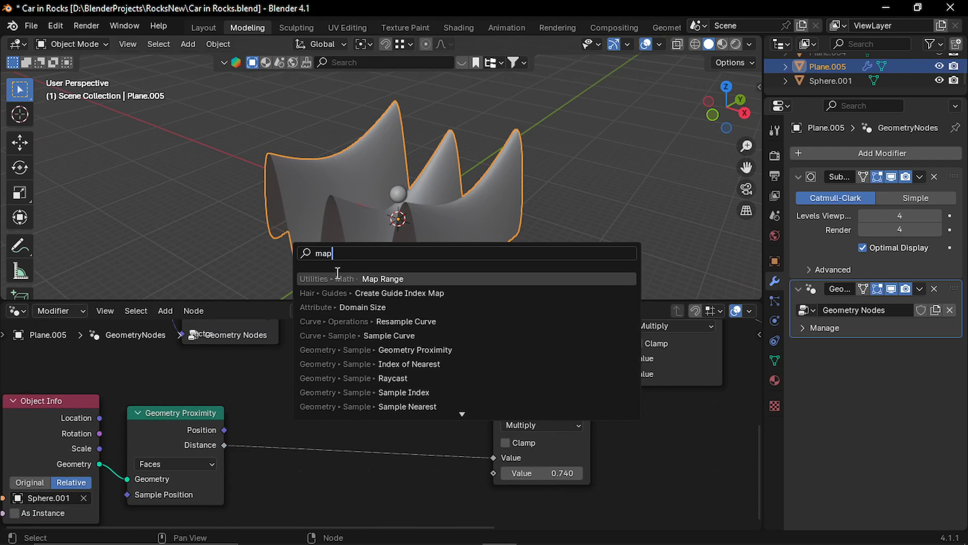
{"action": "left_click", "coordinate": [381, 278]}
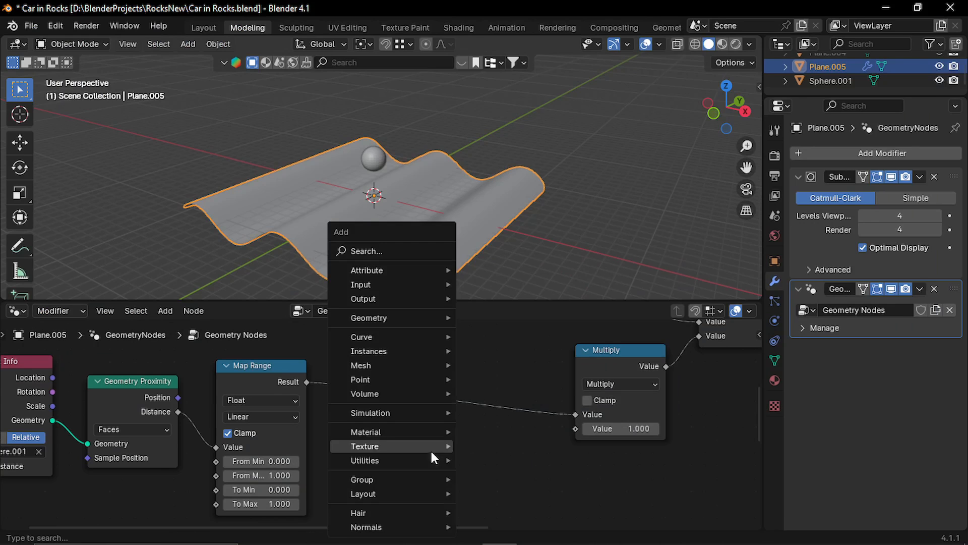
{"action": "type", "text": "fl"}
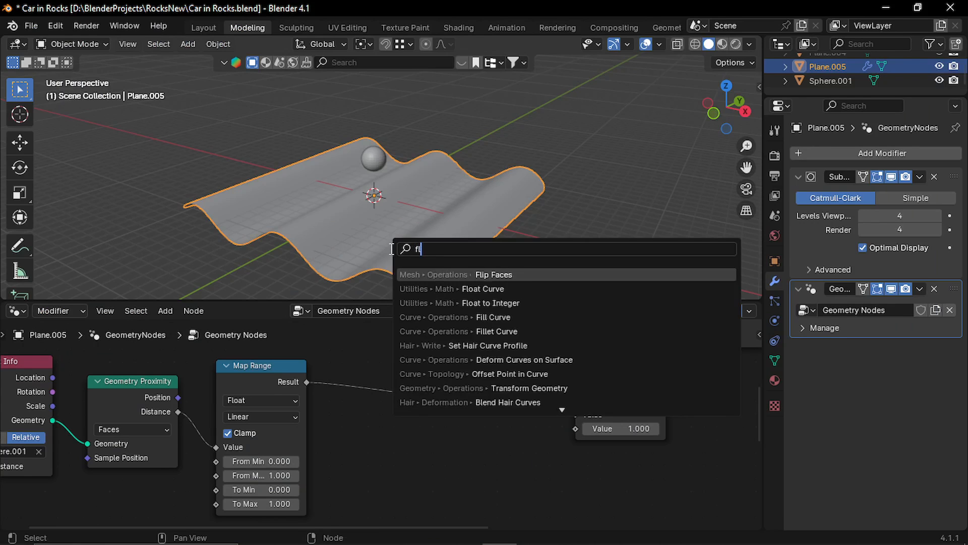
{"action": "left_click", "coordinate": [482, 288]}
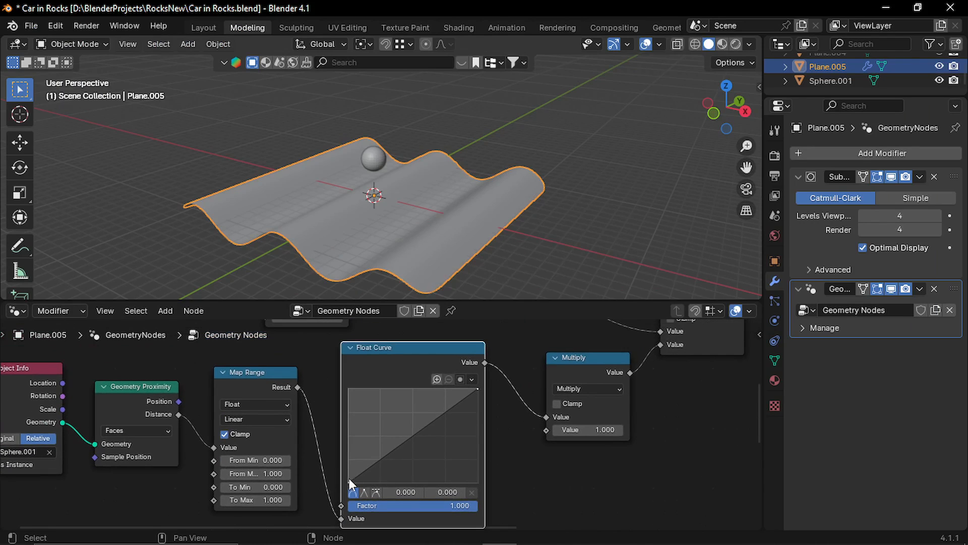
{"action": "left_click_drag", "start_coordinate": [350, 483], "coordinate": [478, 392]}
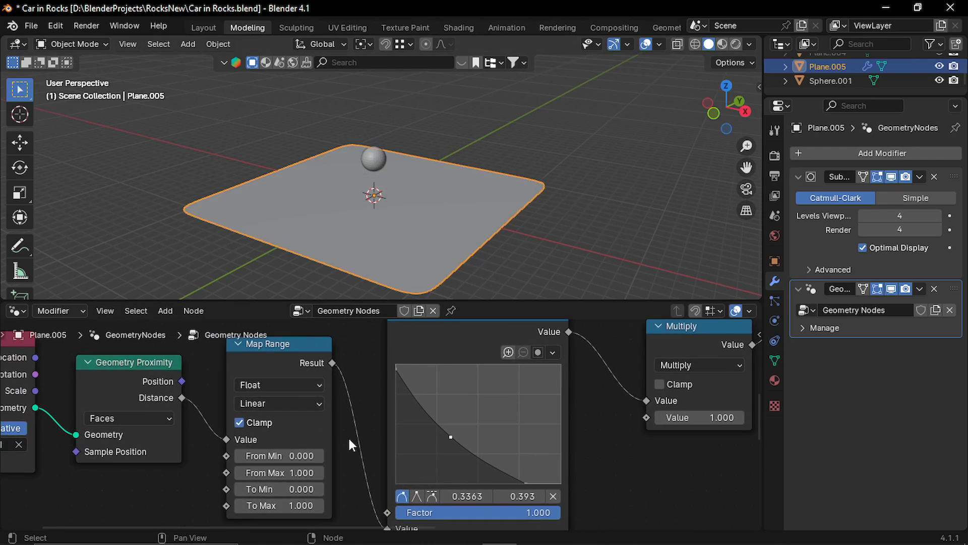
{"action": "mouse_move", "coordinate": [279, 455]}
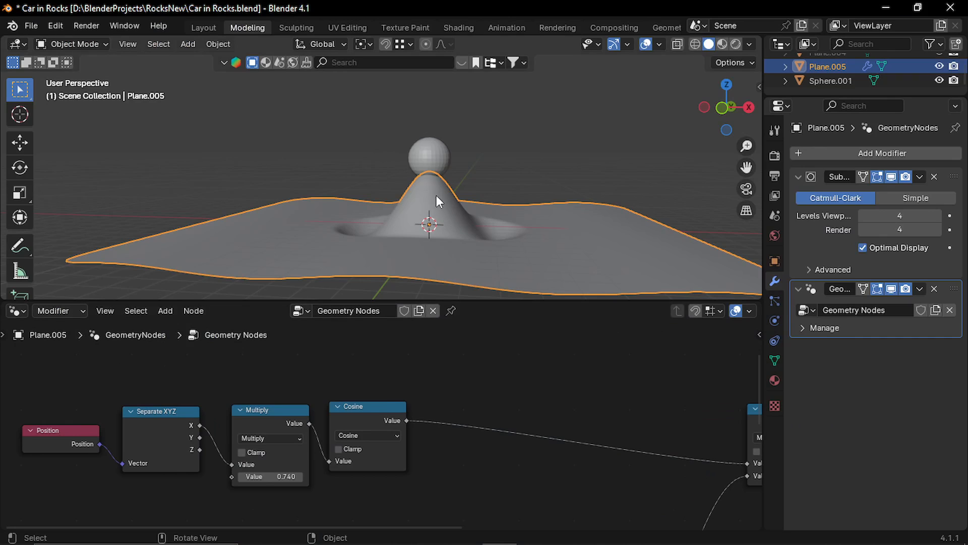
Duplicate the Cosine node and switch the copy to Sine.
{"action": "left_click", "coordinate": [367, 405]}
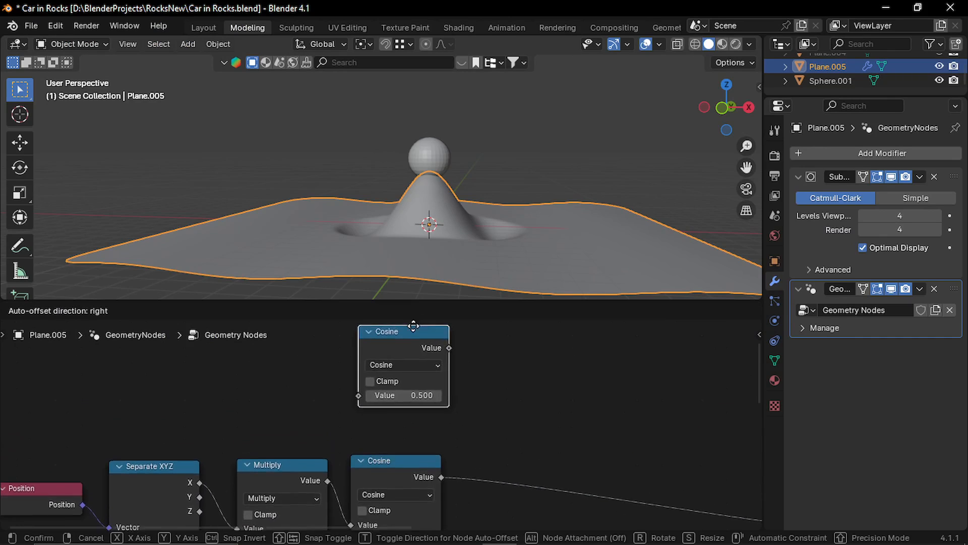
{"action": "left_click", "coordinate": [398, 364]}
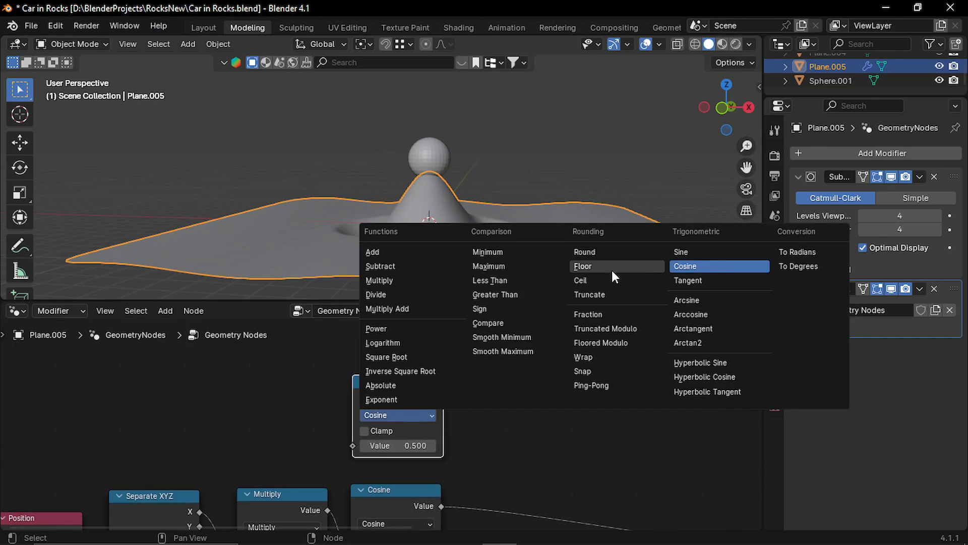
{"action": "left_click", "coordinate": [681, 252]}
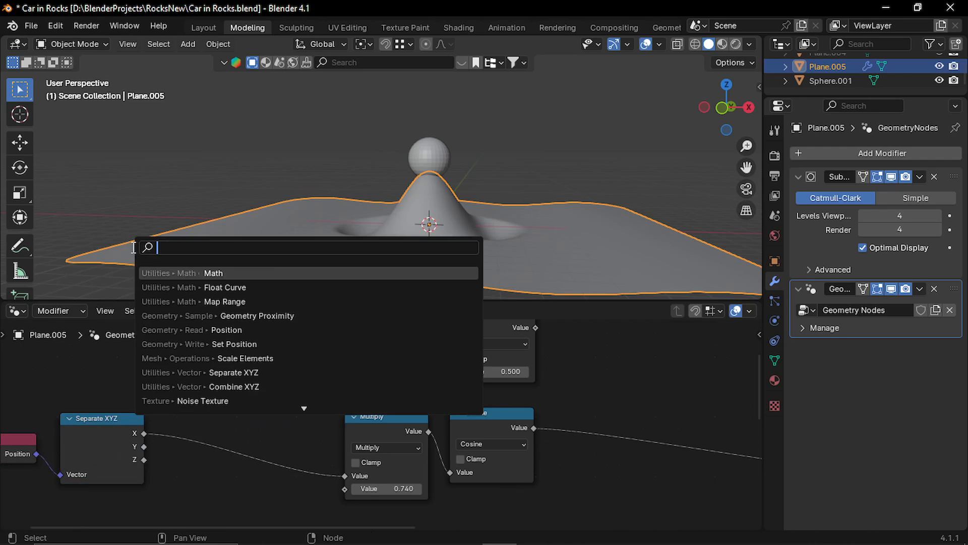
Add Subtract and Add math nodes, feeding Subtract into Sine to lean the mound into a ridge.
{"action": "type", "text": "math"}
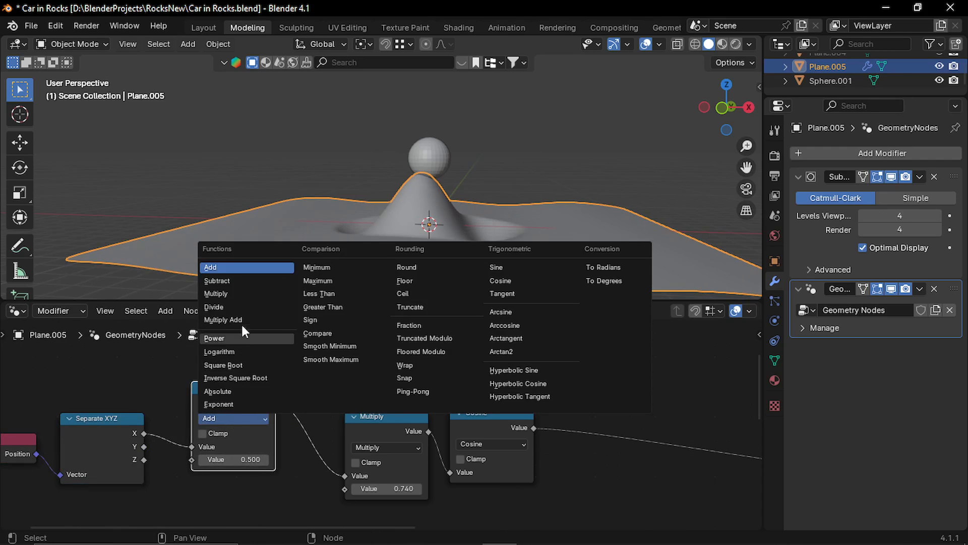
{"action": "left_click", "coordinate": [217, 281]}
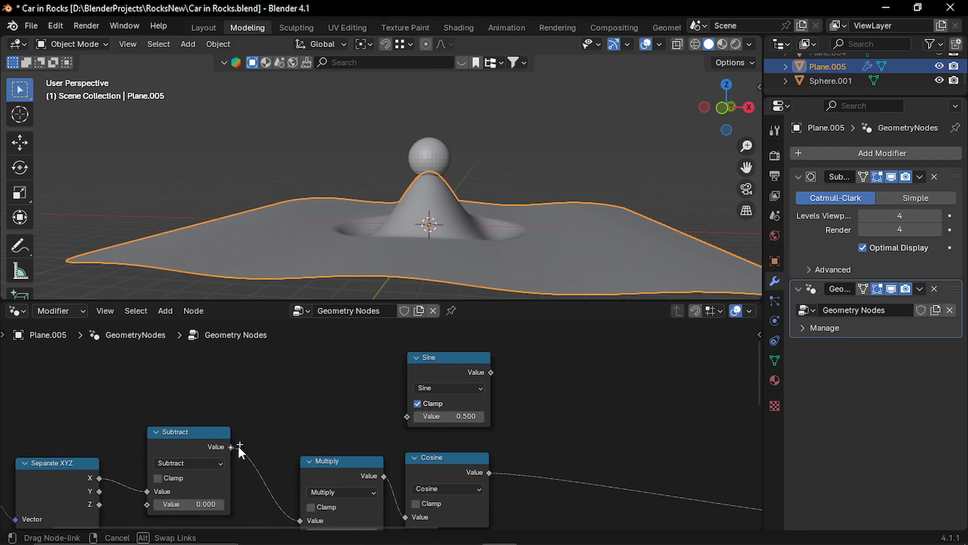
{"action": "left_click_drag", "start_coordinate": [232, 447], "coordinate": [408, 417]}
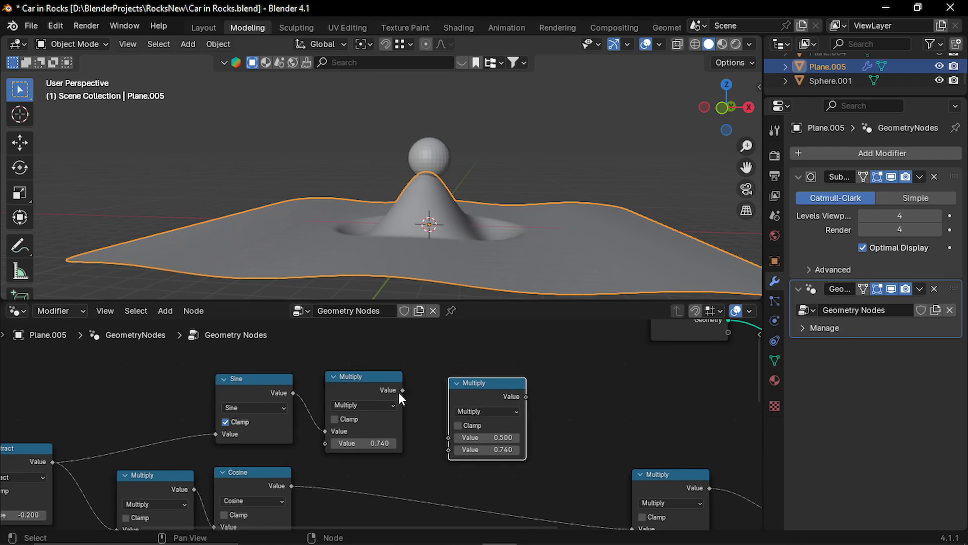
{"action": "left_click", "coordinate": [486, 411]}
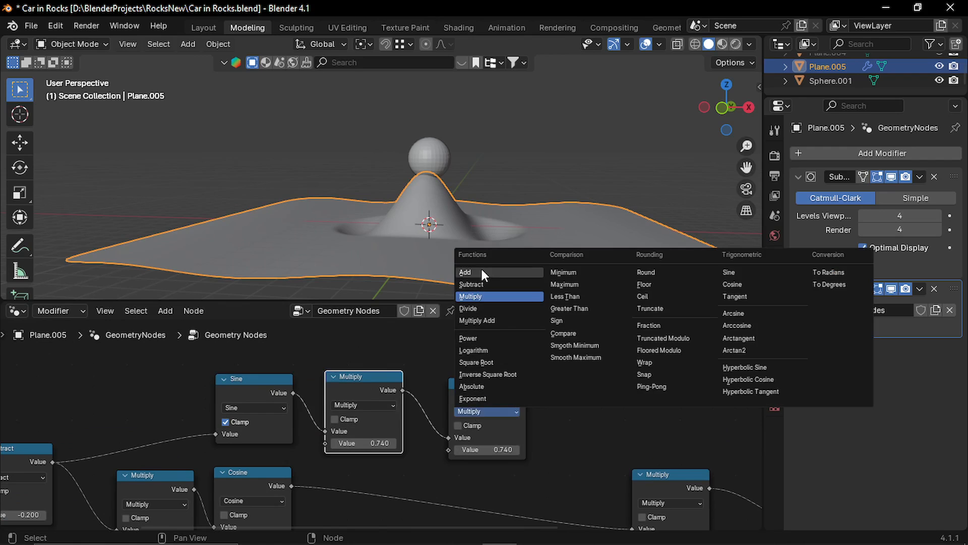
{"action": "left_click", "coordinate": [465, 271]}
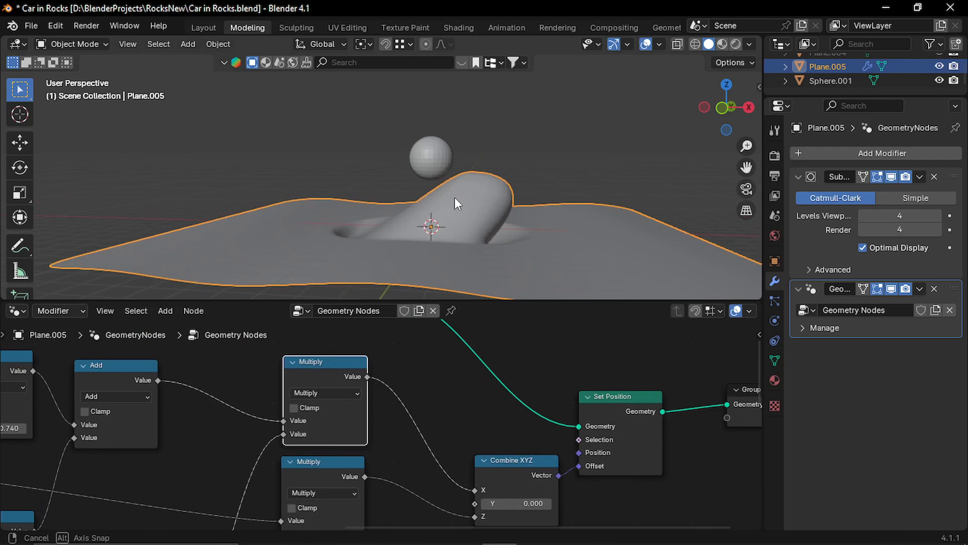
Orbit the viewport to inspect the leaning mound.
{"action": "left_click_drag", "start_coordinate": [457, 204], "coordinate": [488, 207]}
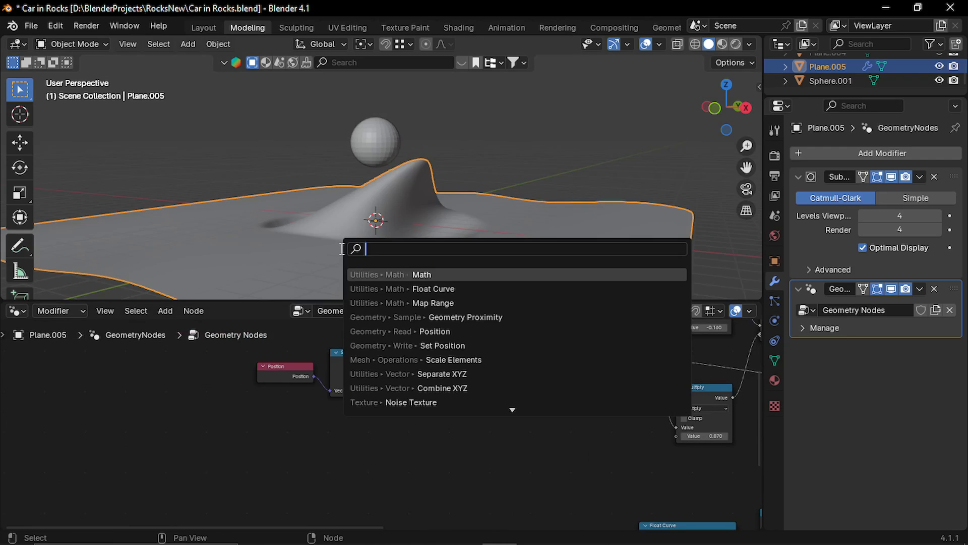
Add a Noise Texture and duplicate the 0.870 Multiply node to roughen the mound's surface.
{"action": "type", "text": "nois"}
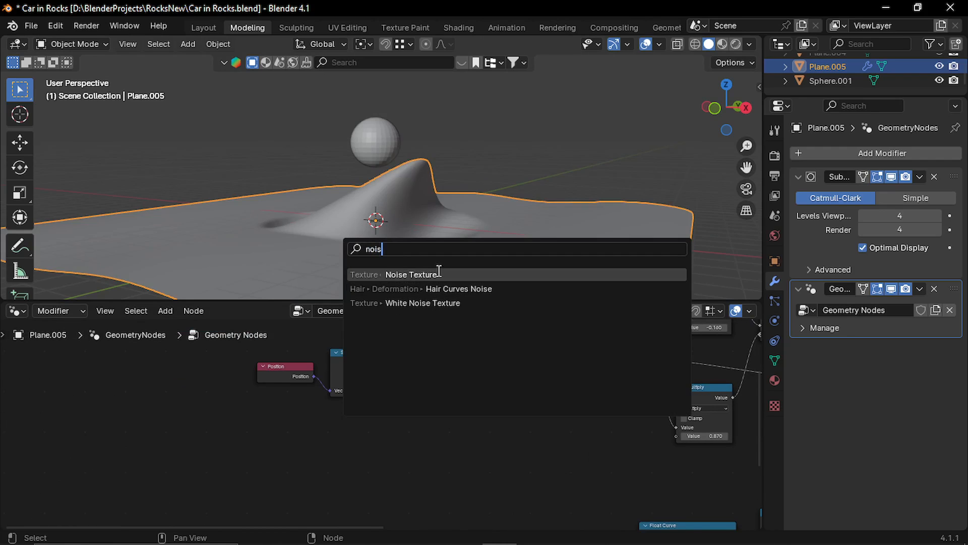
{"action": "left_click", "coordinate": [411, 274]}
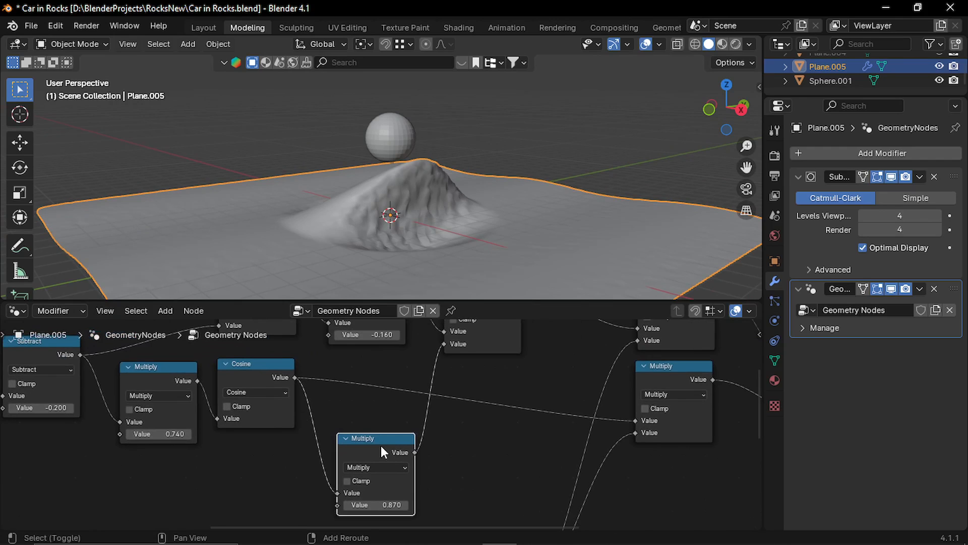
{"action": "left_click_drag", "start_coordinate": [376, 451], "coordinate": [379, 363]}
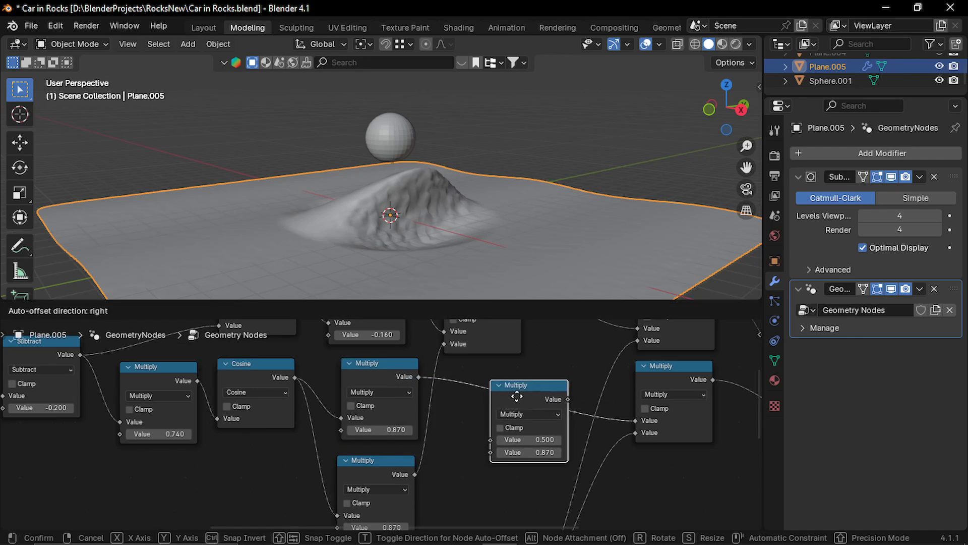
{"action": "left_click", "coordinate": [527, 407]}
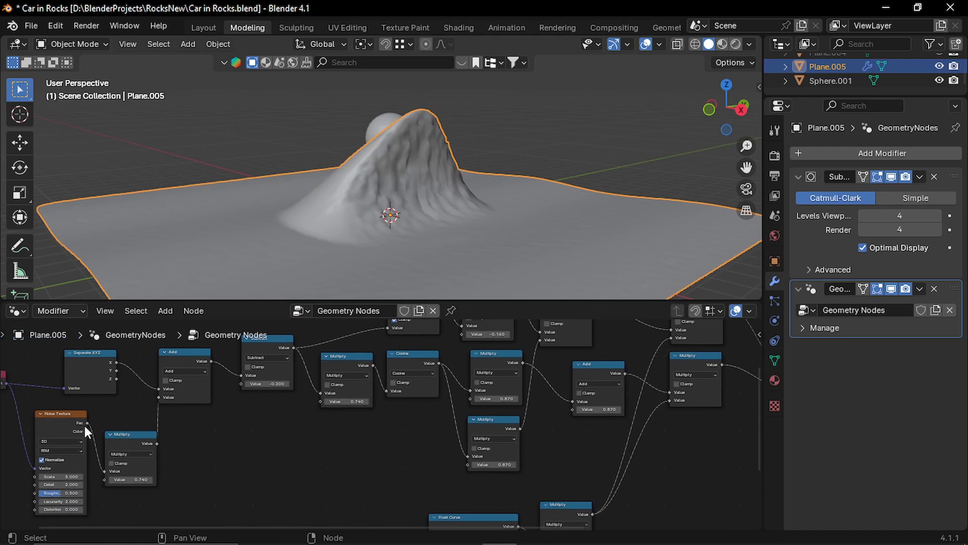
Feed the noise value into the Multiply and switch the Noise Texture to 4D.
{"action": "left_click_drag", "start_coordinate": [84, 430], "coordinate": [669, 401]}
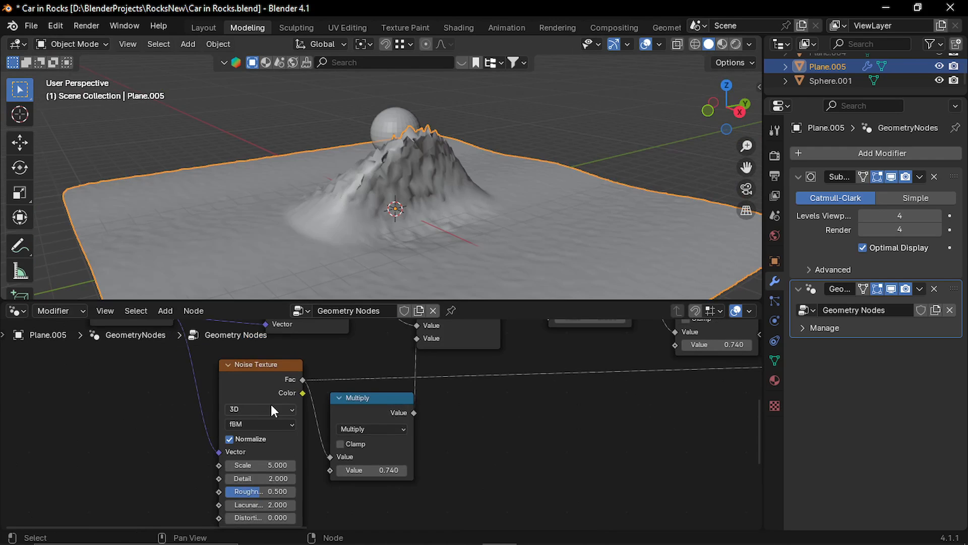
{"action": "left_click", "coordinate": [259, 409]}
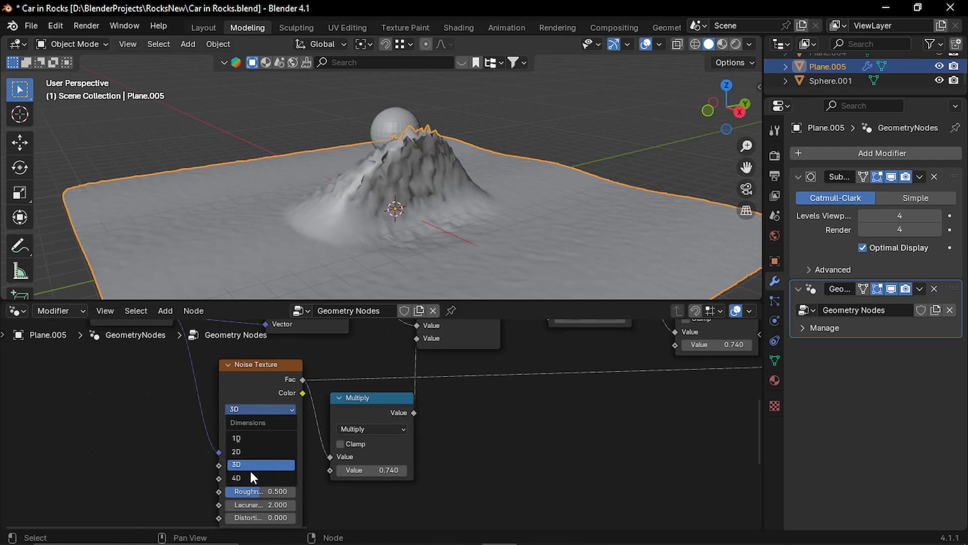
{"action": "left_click", "coordinate": [236, 477]}
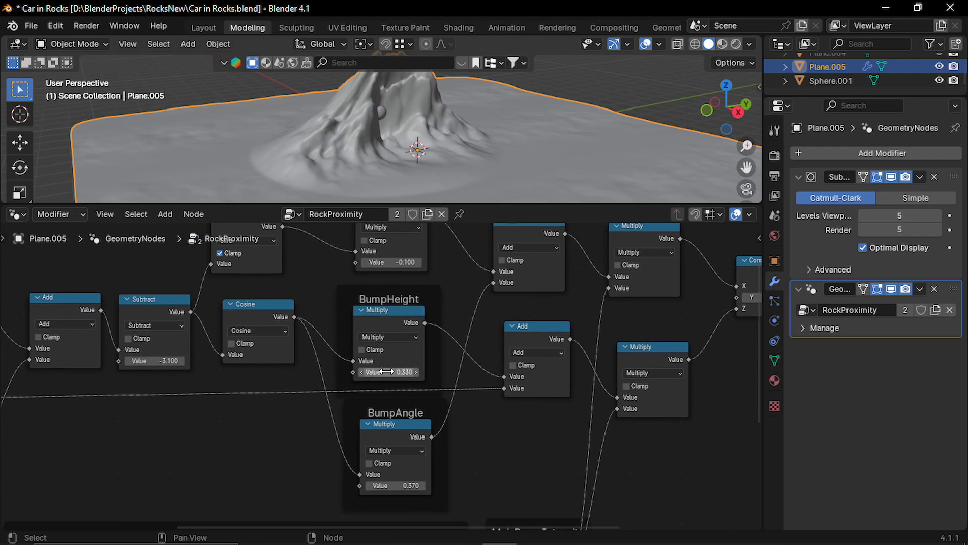
Lower the BumpHeight multiplier, set the noise value to 0.720 and move the sphere to reshape the mound.
{"action": "left_click_drag", "start_coordinate": [395, 371], "coordinate": [357, 371]}
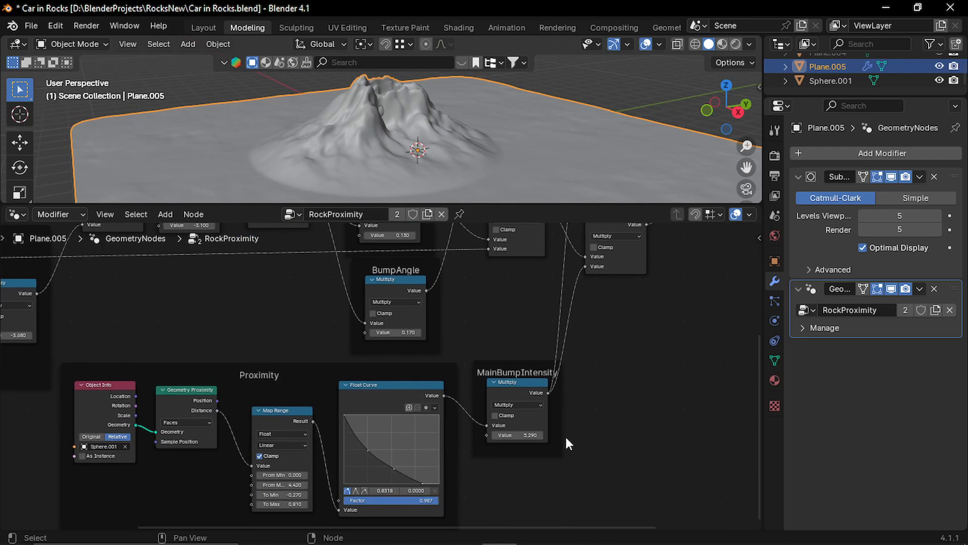
{"action": "left_click_drag", "start_coordinate": [516, 434], "coordinate": [556, 435]}
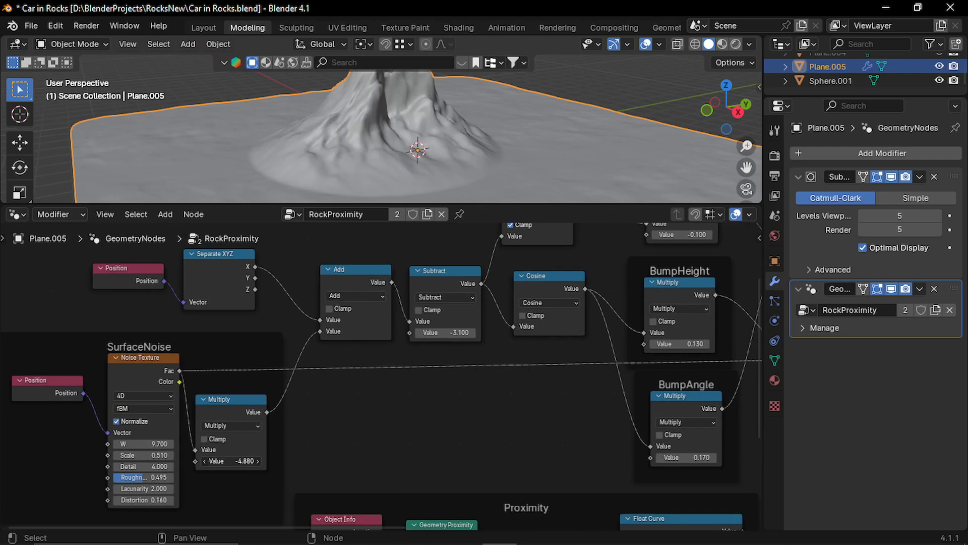
{"action": "type", "text": "0.720"}
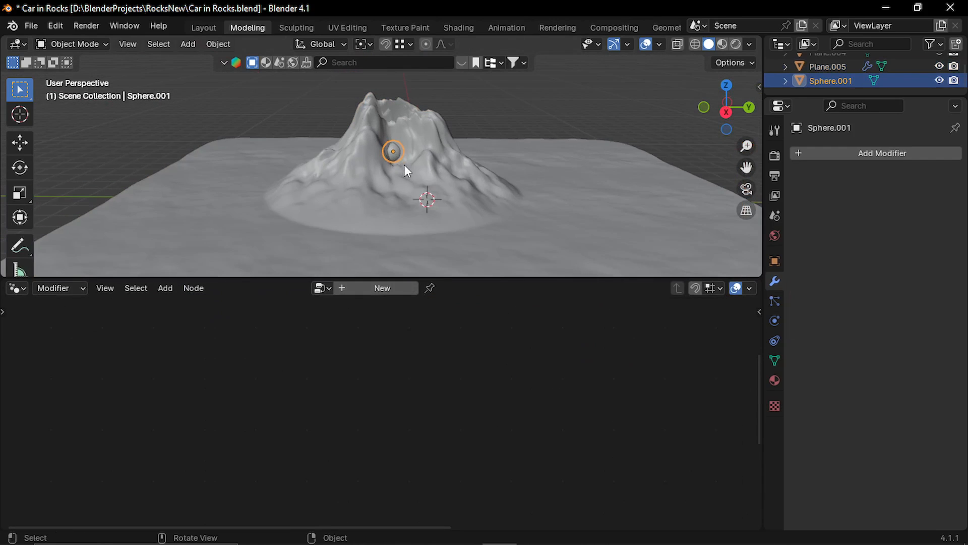
{"action": "key", "text": "g"}
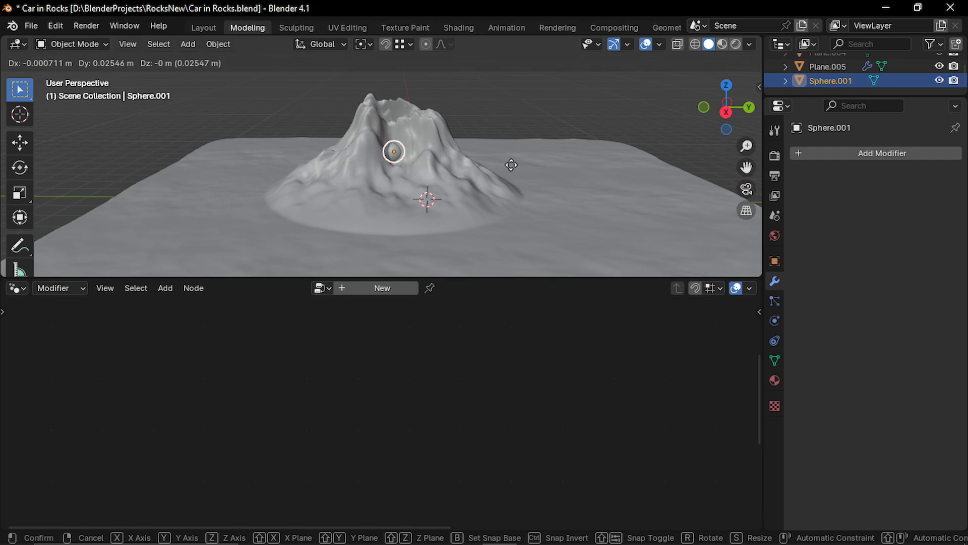
{"action": "left_click_drag", "start_coordinate": [394, 152], "coordinate": [472, 147]}
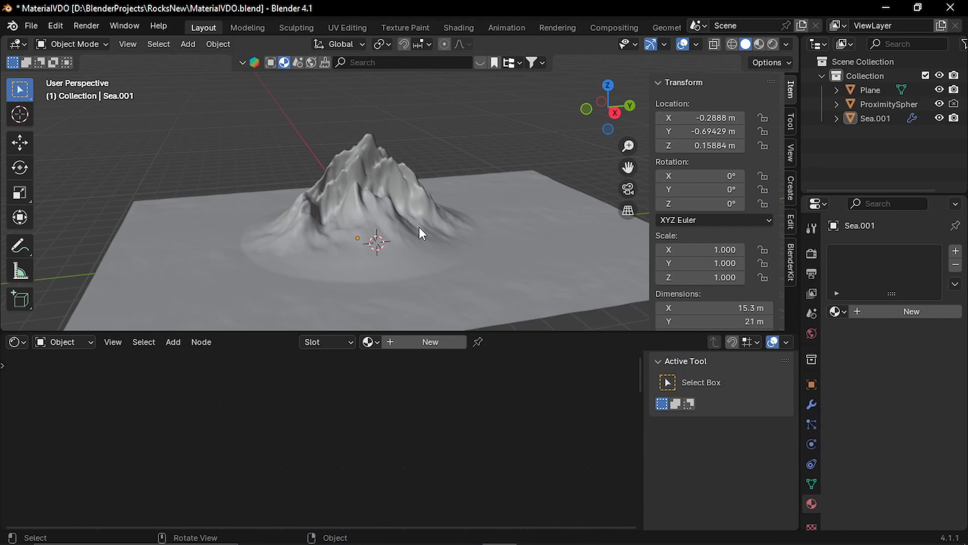
{"action": "mouse_move", "coordinate": [402, 227]}
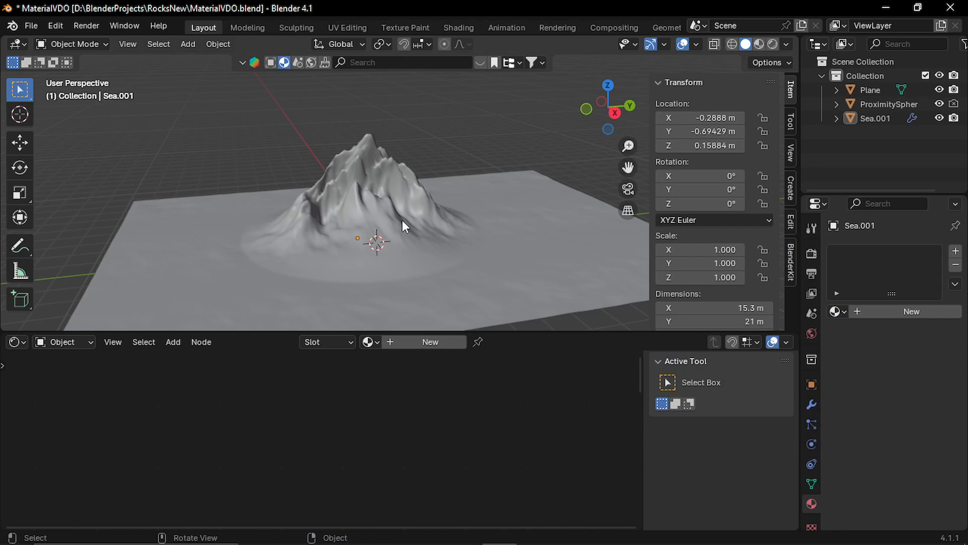
Search the BlenderKit material library for 'moss', listing 334 materials.
{"action": "left_click_drag", "start_coordinate": [402, 225], "coordinate": [361, 268]}
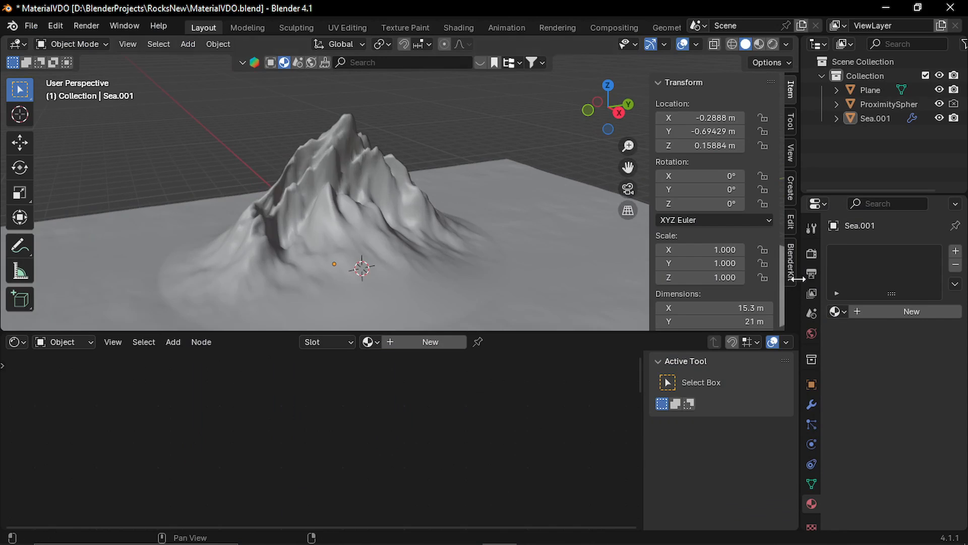
{"action": "left_click", "coordinate": [791, 265]}
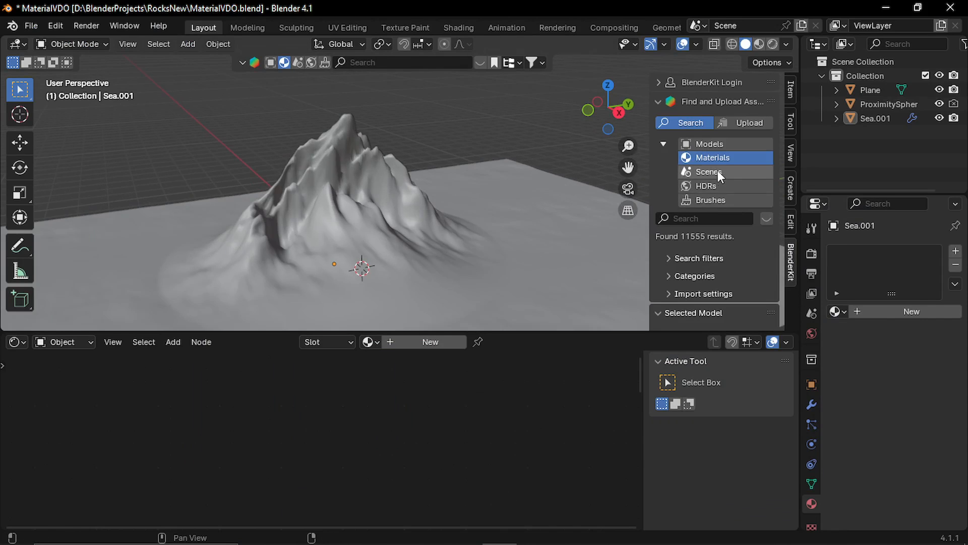
{"action": "left_click", "coordinate": [704, 219]}
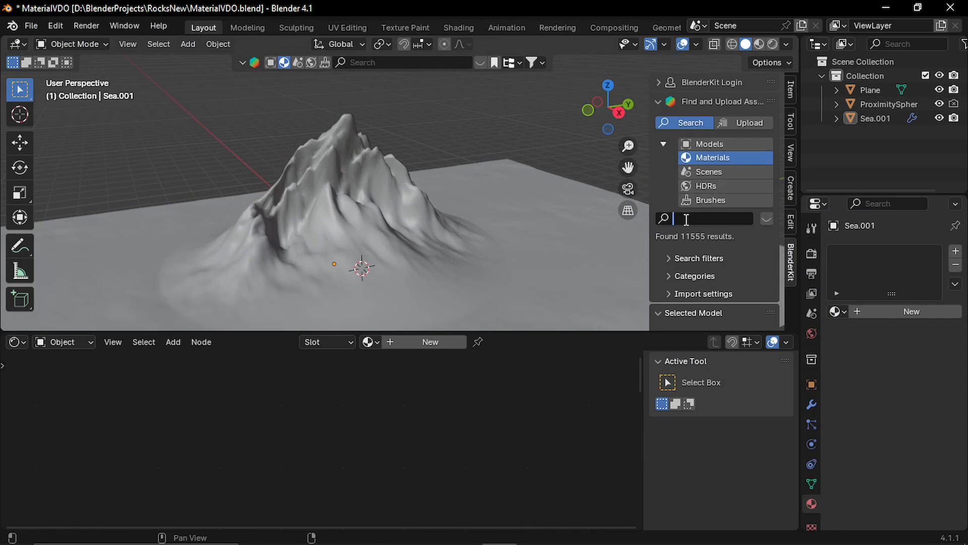
{"action": "type", "text": "moss"}
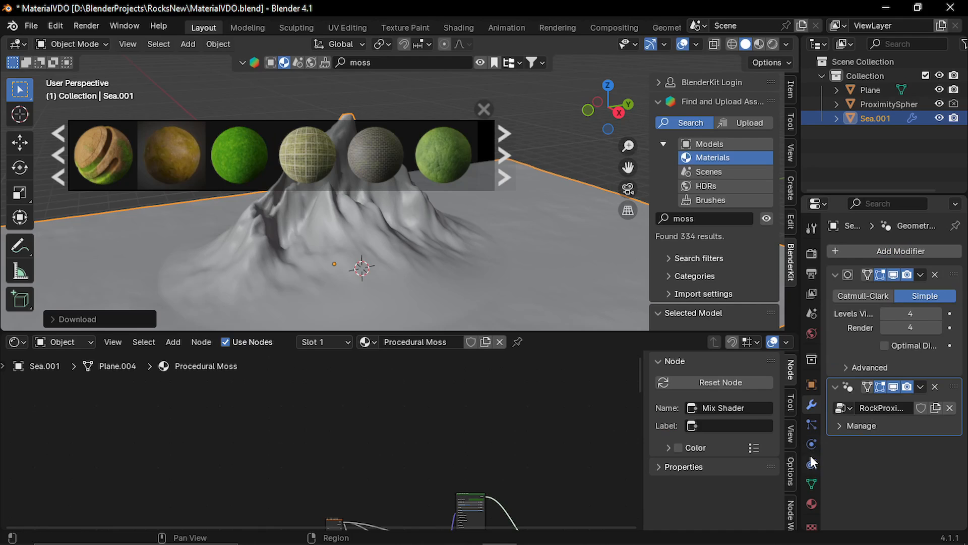
{"action": "mouse_move", "coordinate": [813, 486]}
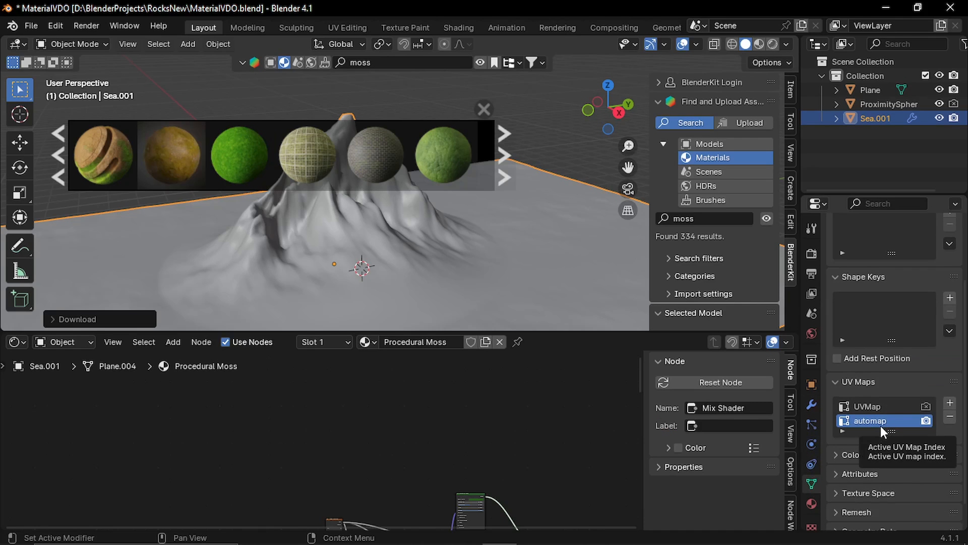
Delete the automap UV map and drag the moss Noise Texture scale from 20.5 down to 8.
{"action": "left_click", "coordinate": [867, 406]}
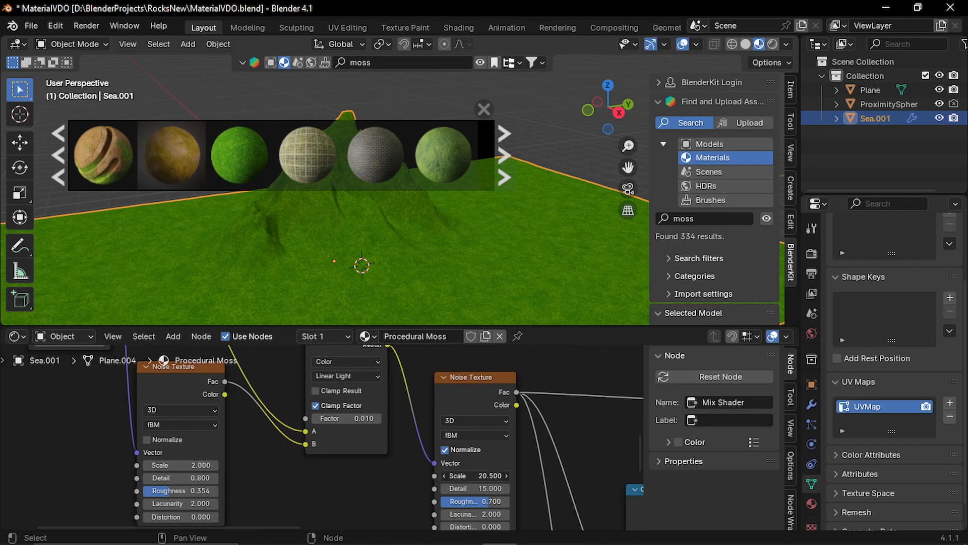
{"action": "left_click_drag", "start_coordinate": [489, 475], "coordinate": [466, 475]}
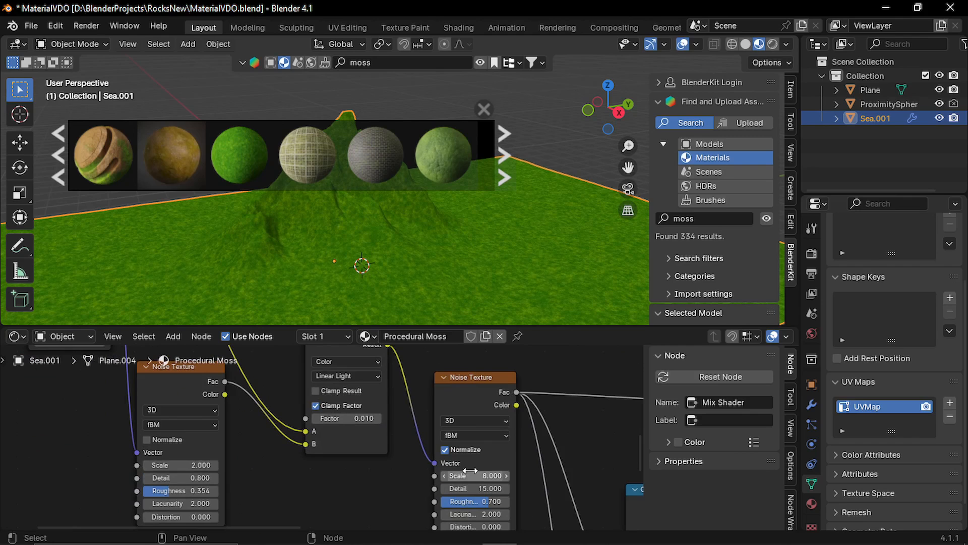
{"action": "left_click_drag", "start_coordinate": [488, 475], "coordinate": [469, 475]}
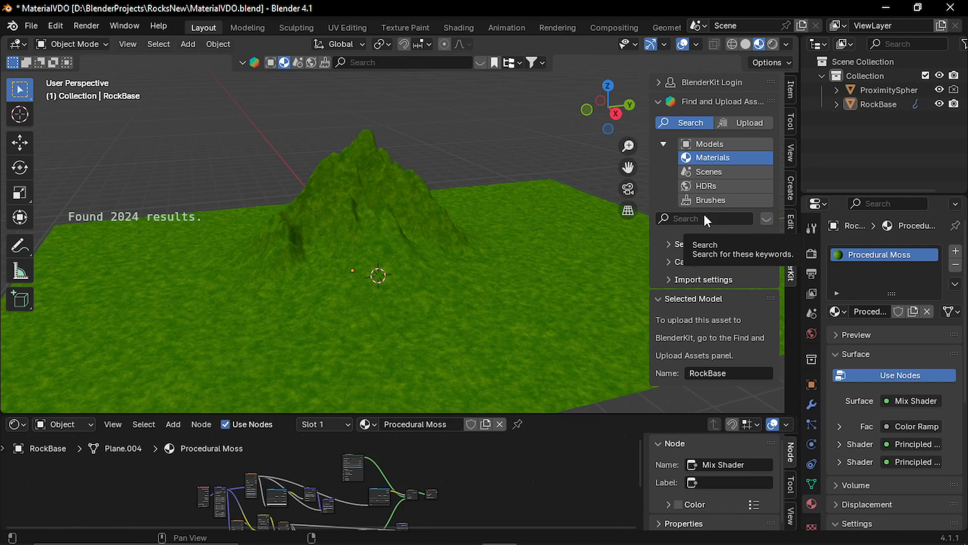
Search BlenderKit for 'rock' and assign the Rock real material to the RockBase mound.
{"action": "left_click", "coordinate": [704, 219]}
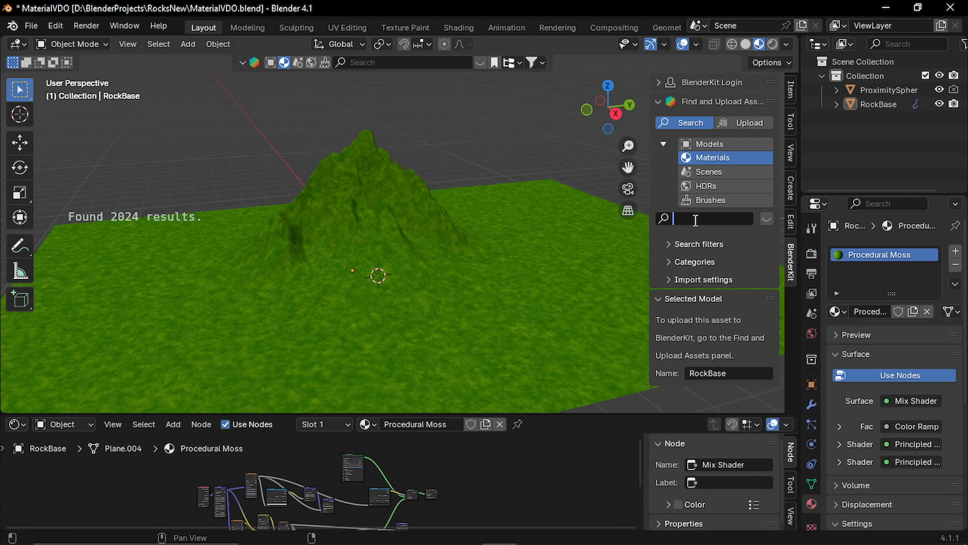
{"action": "type", "text": "rock"}
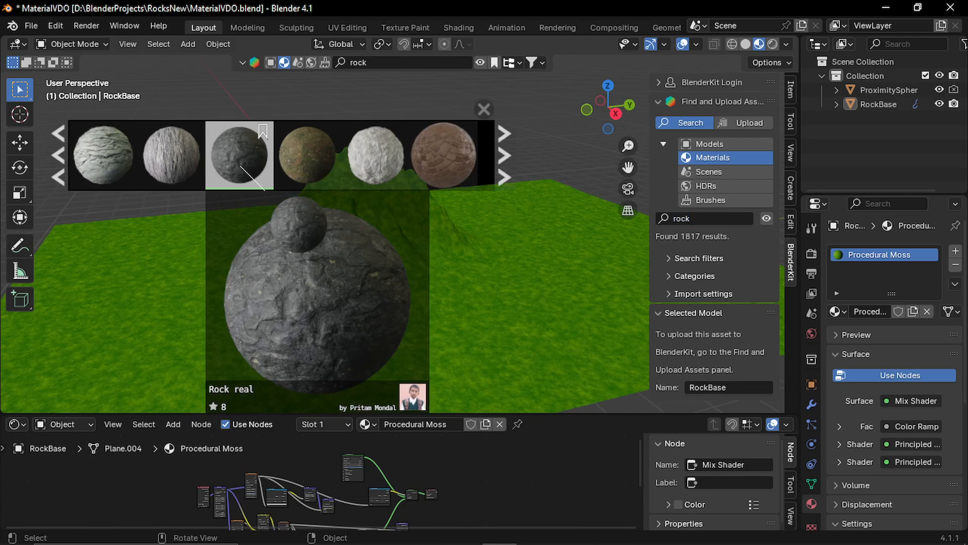
{"action": "left_click", "coordinate": [238, 155]}
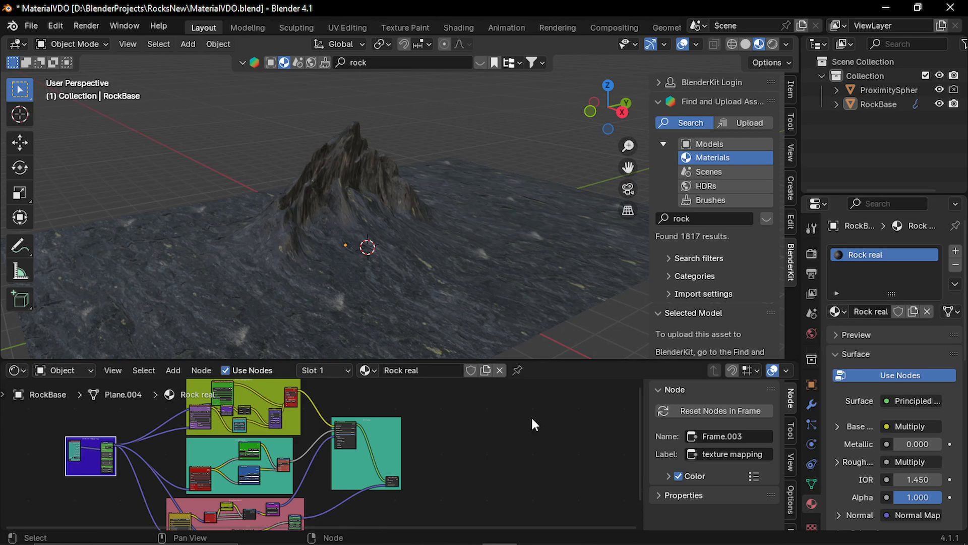
Bring the moss shader nodes into Rock real and combine both through a 0.5 Mix Shader.
{"action": "left_click", "coordinate": [837, 312]}
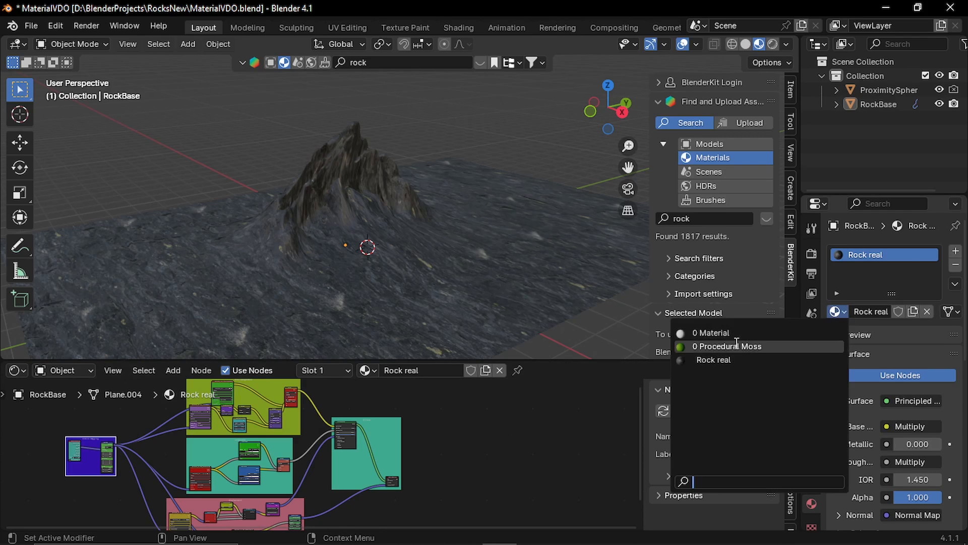
{"action": "left_click", "coordinate": [727, 346]}
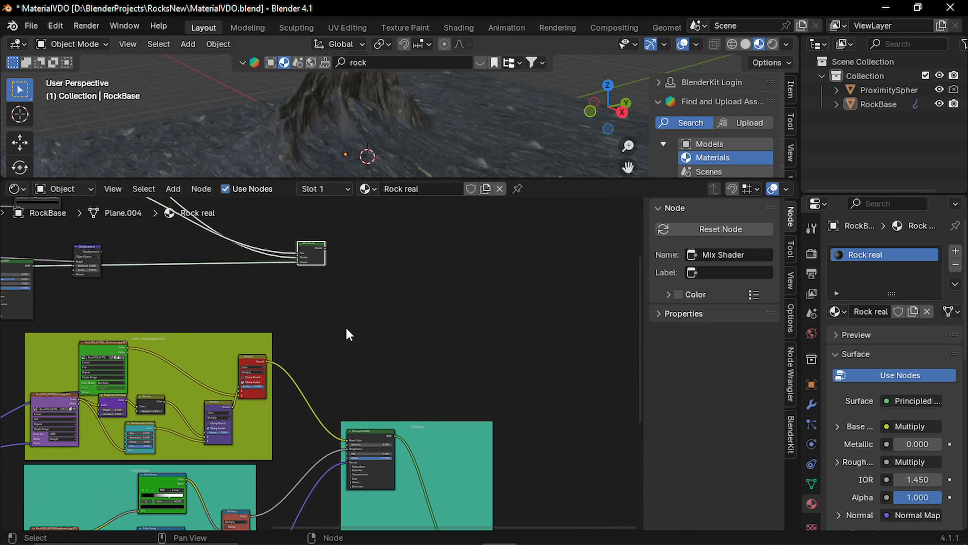
{"action": "left_click_drag", "start_coordinate": [311, 252], "coordinate": [343, 267]}
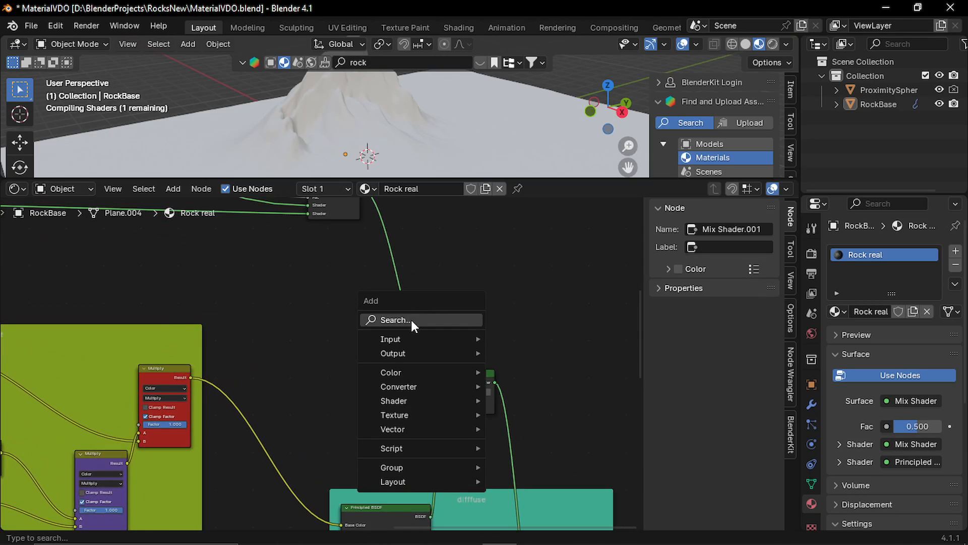
Add a Geometry node and feed its Normal output into a Separate XYZ node.
{"action": "left_click", "coordinate": [395, 320]}
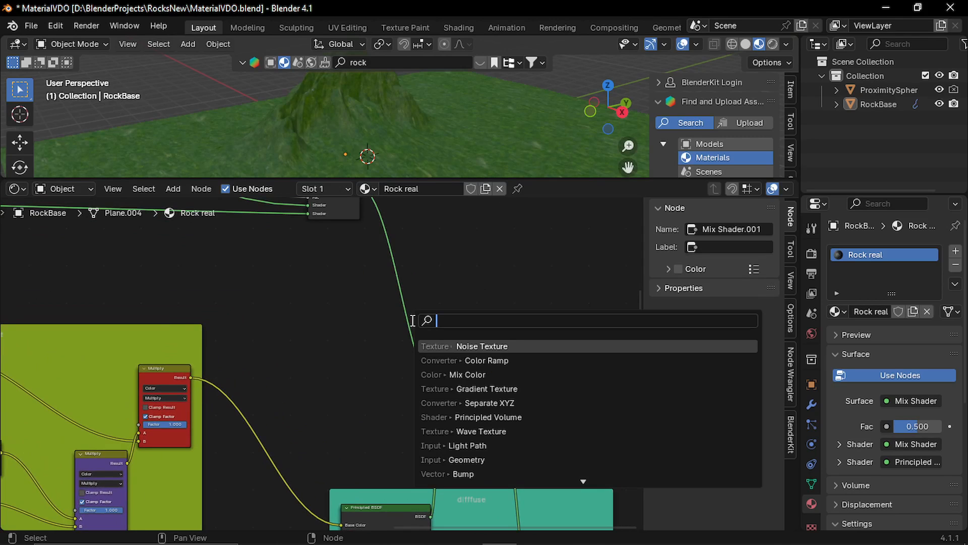
{"action": "type", "text": "geome"}
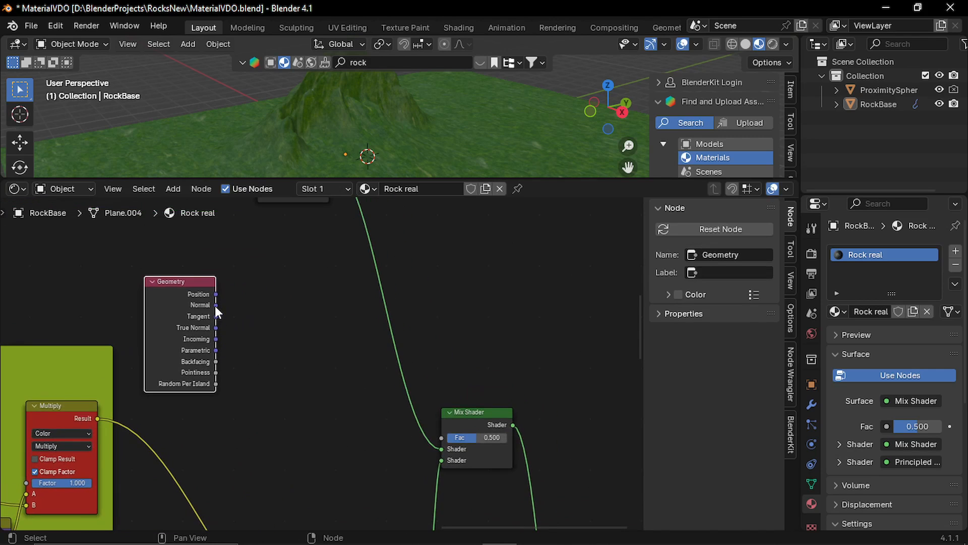
{"action": "left_click_drag", "start_coordinate": [216, 305], "coordinate": [269, 332]}
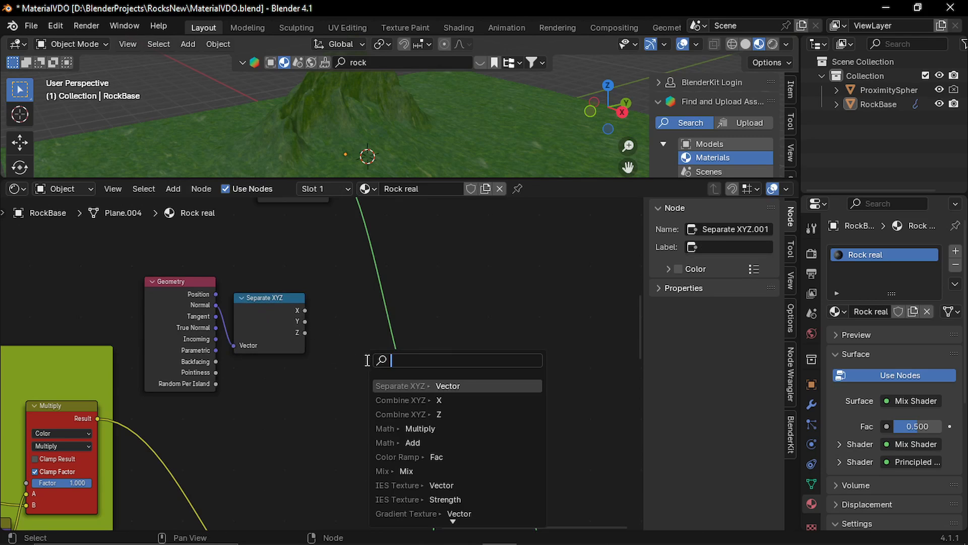
Add a Color Ramp from the Z output and wire its Color into the Mix Shader factor.
{"action": "type", "text": "colo"}
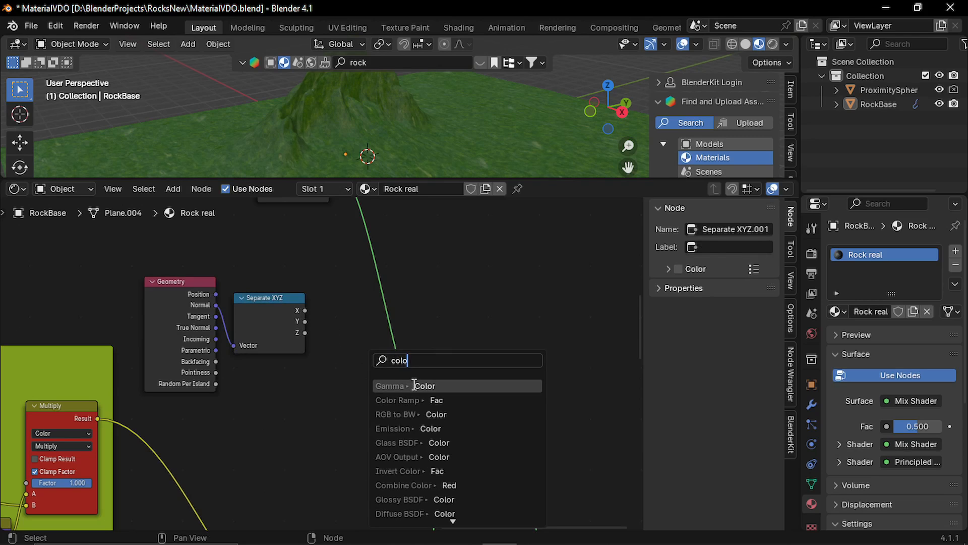
{"action": "left_click", "coordinate": [399, 400]}
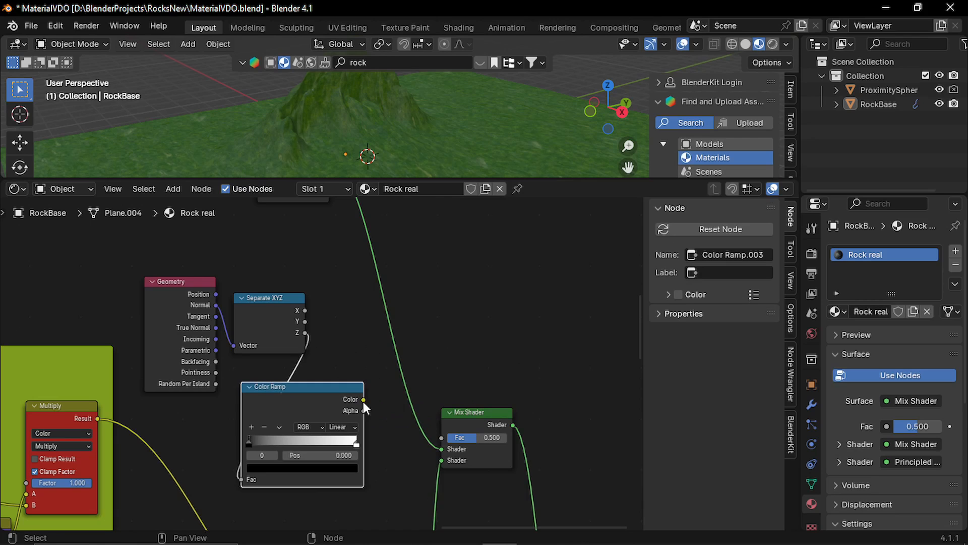
{"action": "left_click_drag", "start_coordinate": [364, 399], "coordinate": [441, 437]}
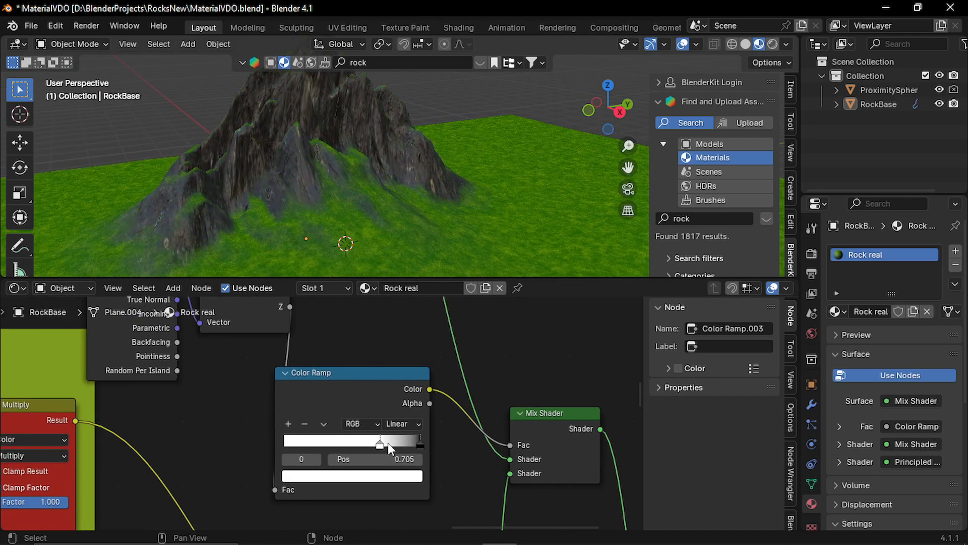
Move the Color Ramp stop for moss coverage and set the rock Mapping scale to 1.
{"action": "left_click_drag", "start_coordinate": [380, 442], "coordinate": [410, 442]}
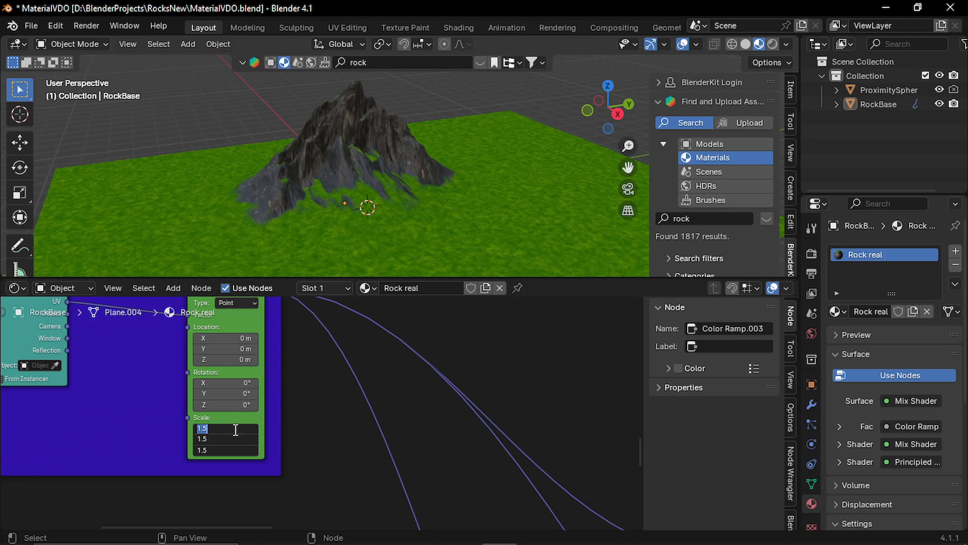
{"action": "type", "text": "1.000"}
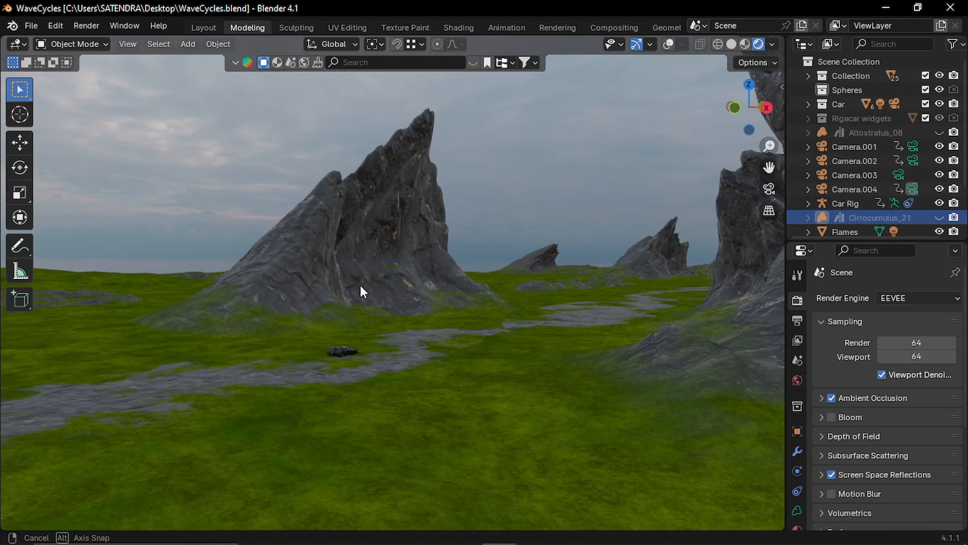
Orbit around the WaveCycles landscape to view the rock mounds along the valley path.
{"action": "left_click_drag", "start_coordinate": [361, 291], "coordinate": [555, 334]}
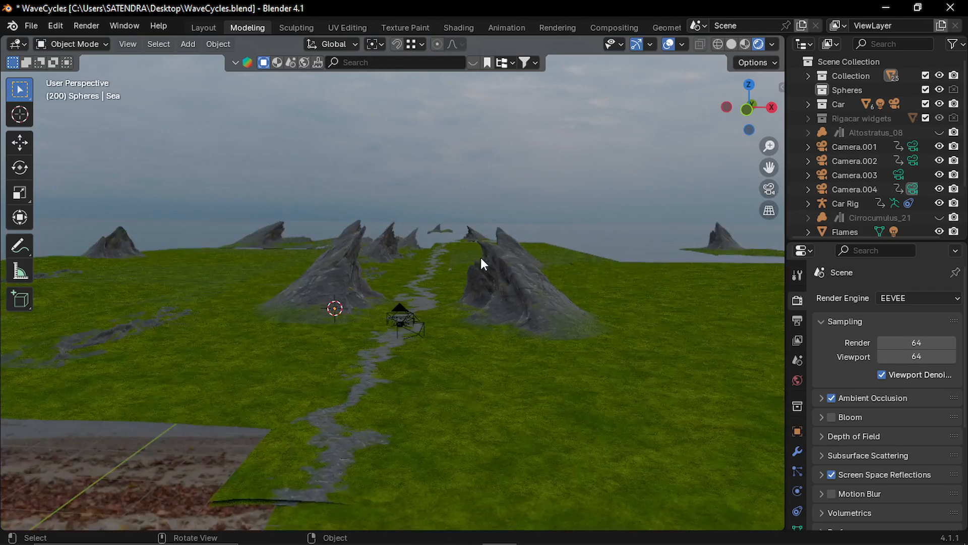
{"action": "left_click_drag", "start_coordinate": [482, 264], "coordinate": [571, 259]}
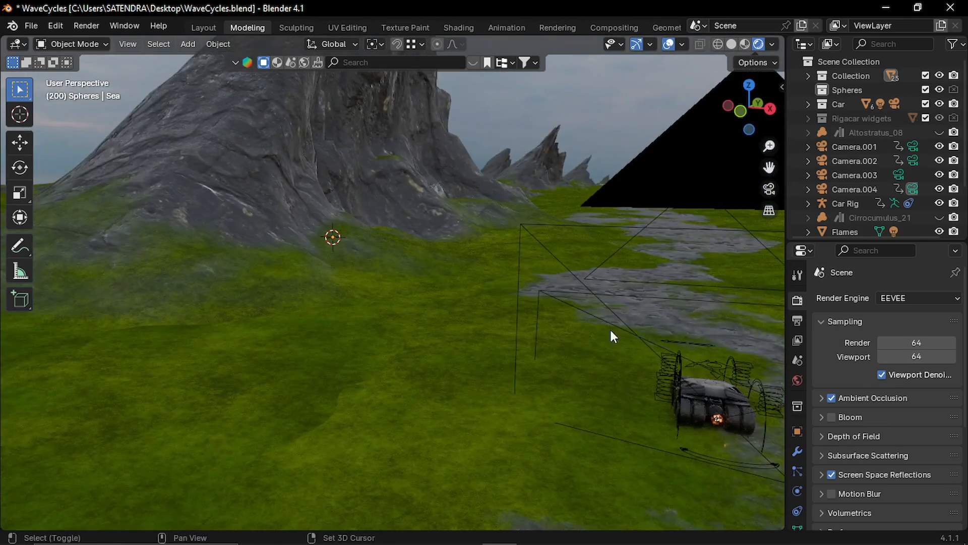
{"action": "left_click_drag", "start_coordinate": [614, 336], "coordinate": [413, 323]}
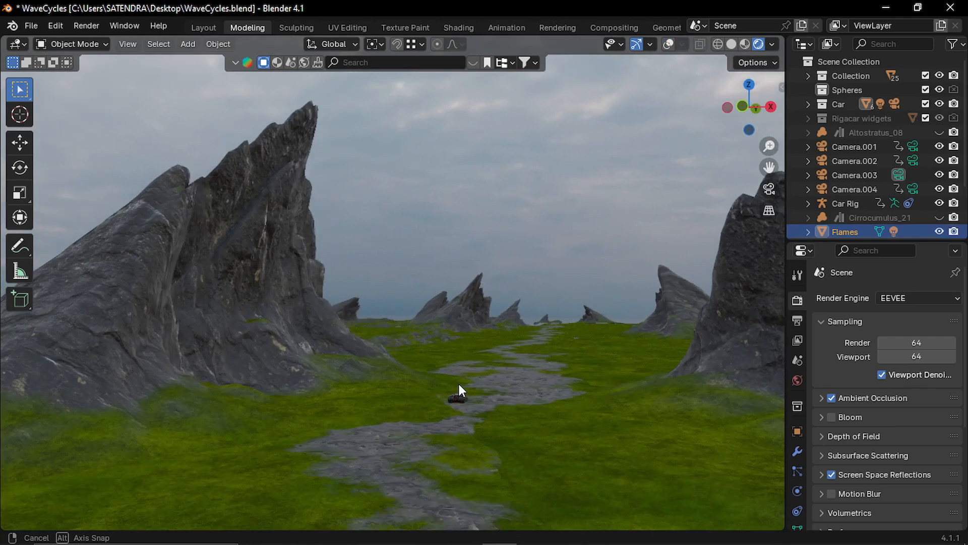
{"action": "left_click_drag", "start_coordinate": [460, 390], "coordinate": [478, 386]}
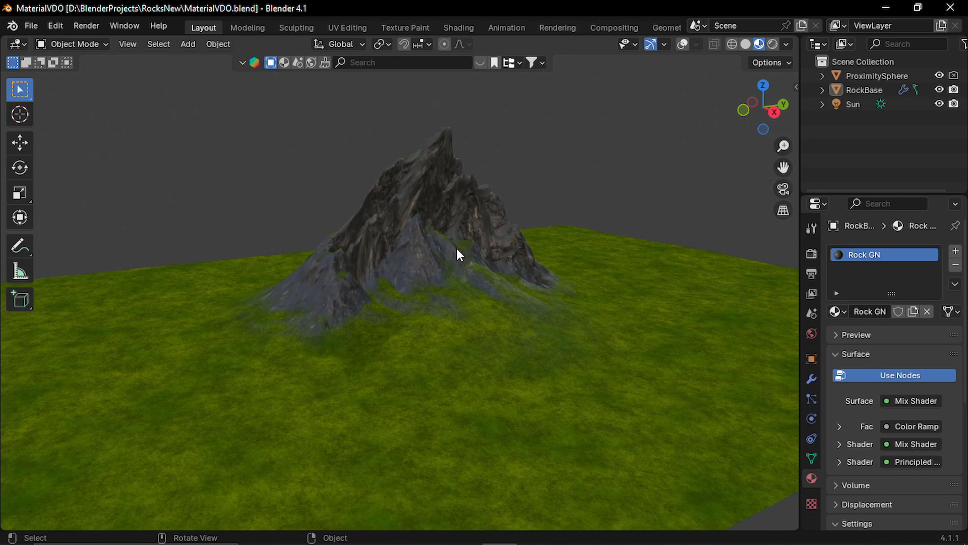
{"action": "left_click_drag", "start_coordinate": [457, 253], "coordinate": [494, 262]}
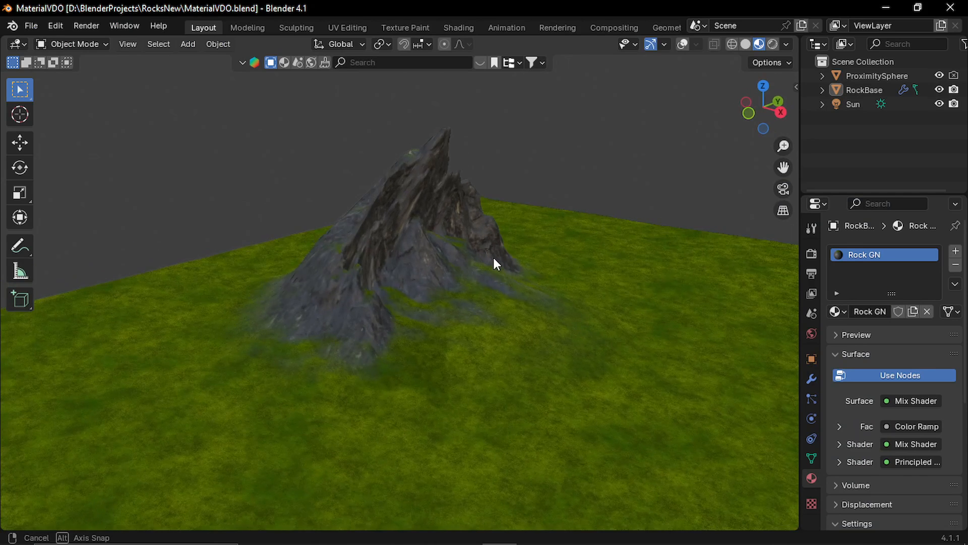
{"action": "left_click_drag", "start_coordinate": [494, 262], "coordinate": [442, 265]}
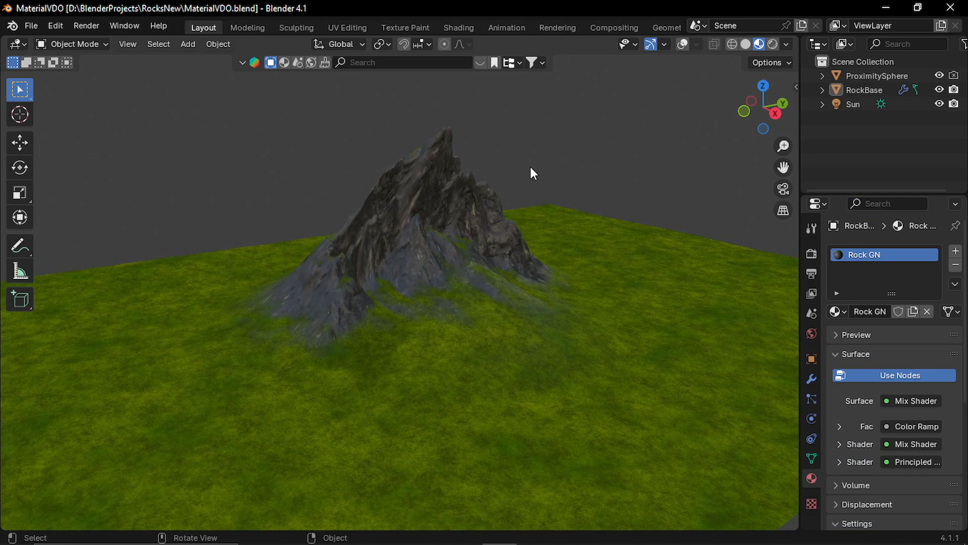
{"action": "mouse_move", "coordinate": [526, 182]}
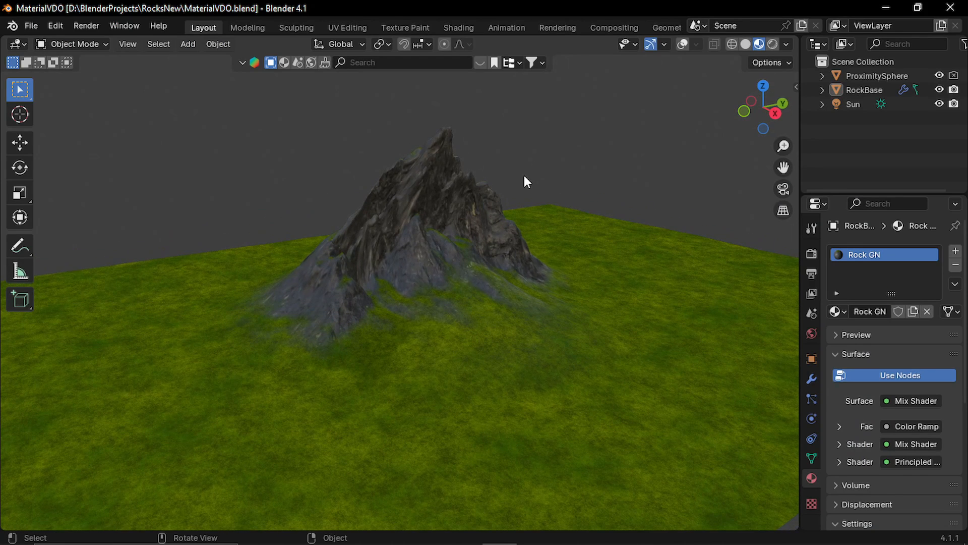